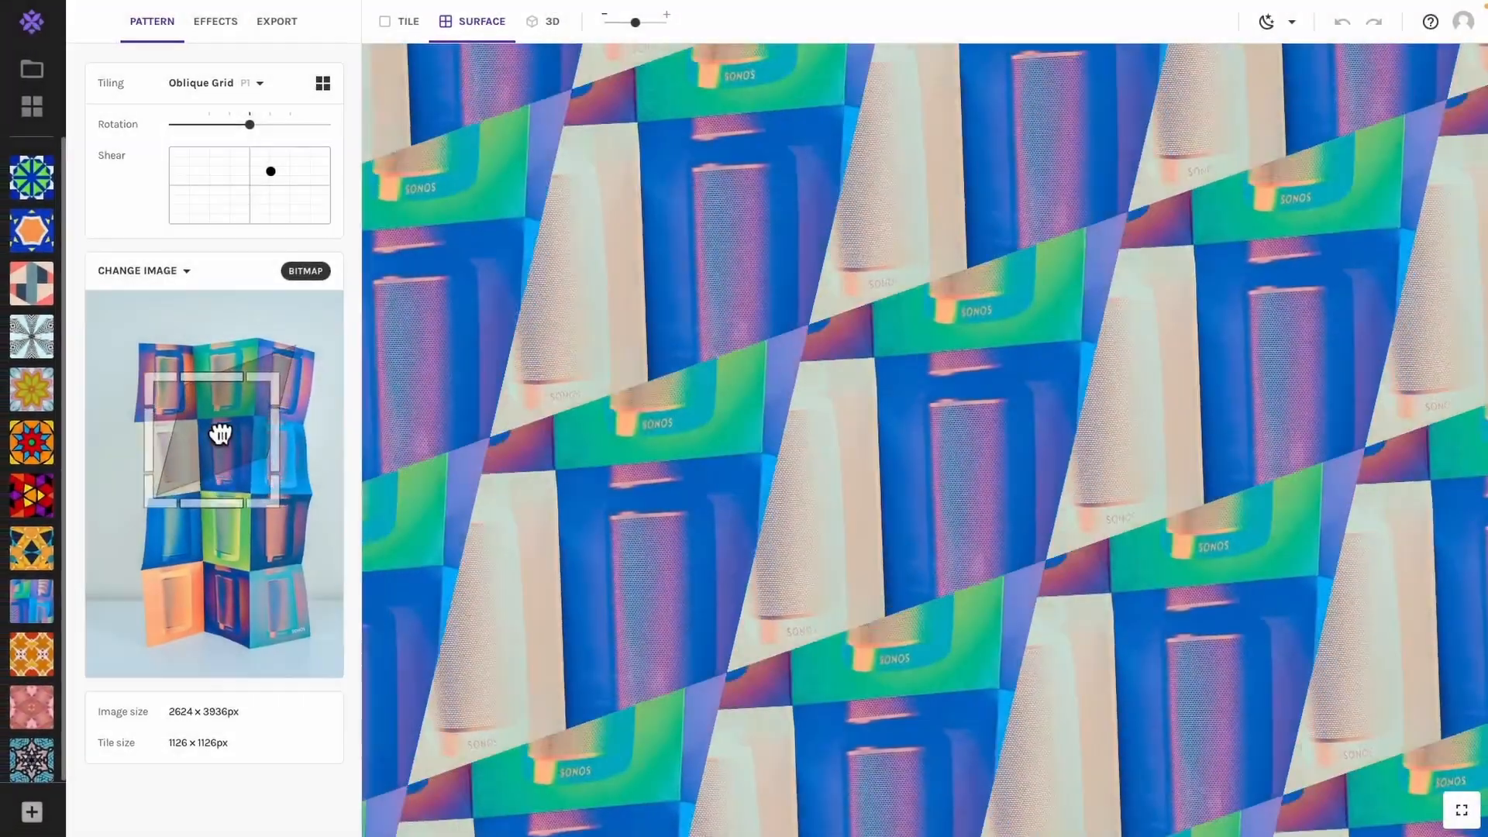
# Adjust the sampled photo area and export the surface at custom 18 × 22 inches, 150 DPI.
pyautogui.moveTo(220, 434); pyautogui.dragTo(255, 412)
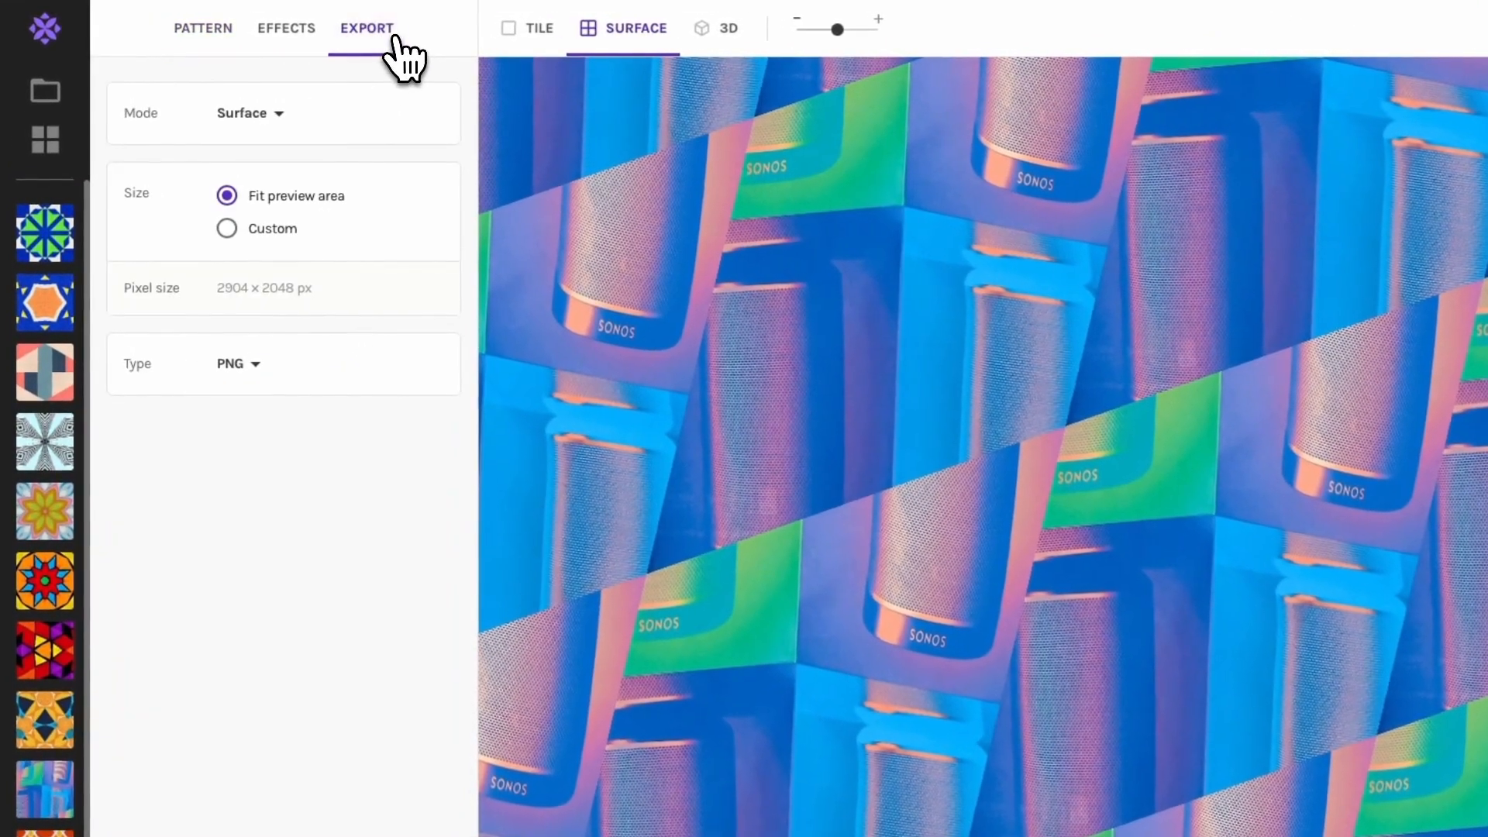
pyautogui.click(226, 230)
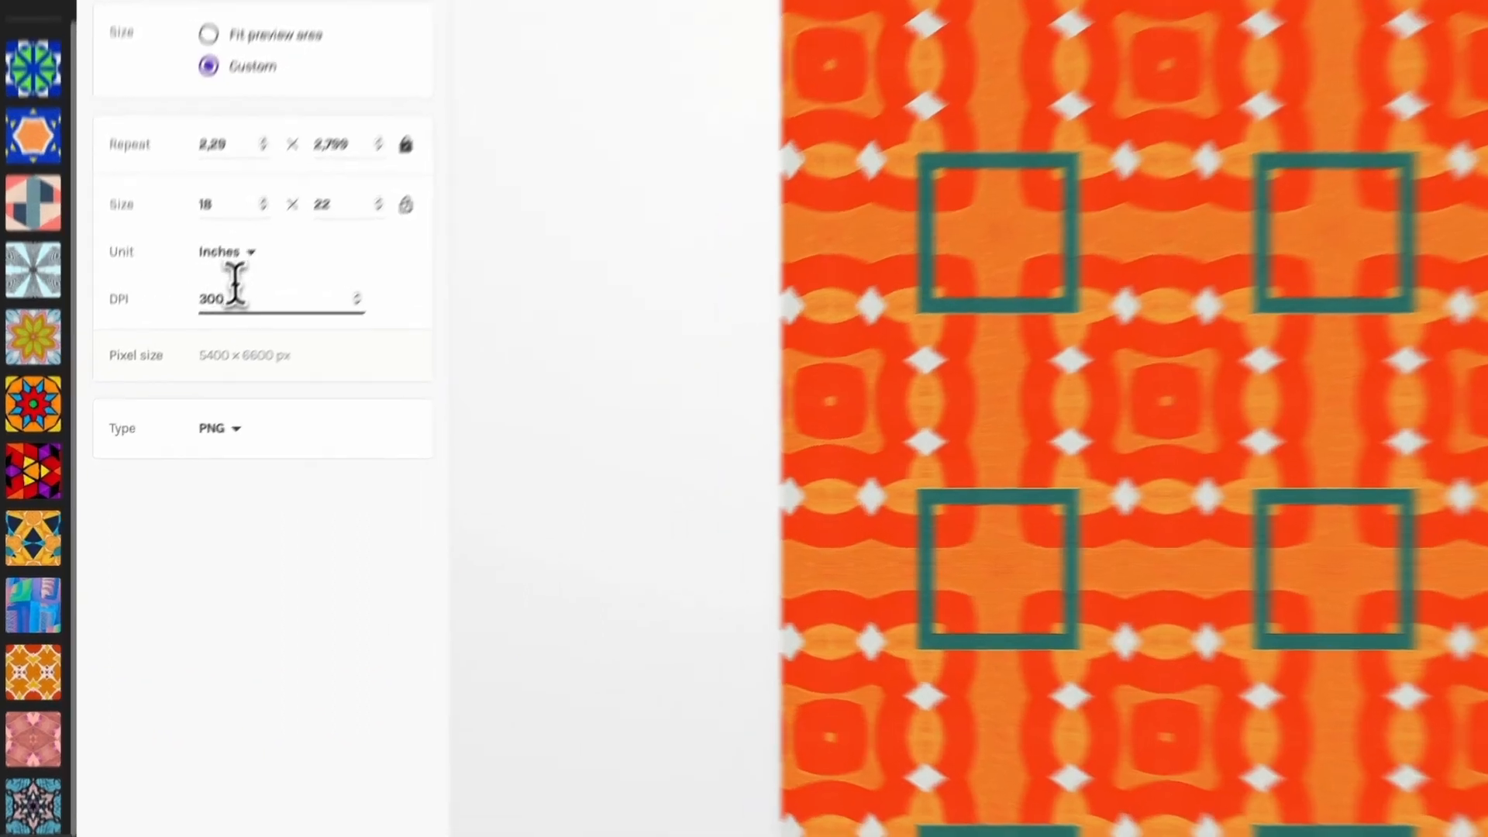
pyautogui.write('150')
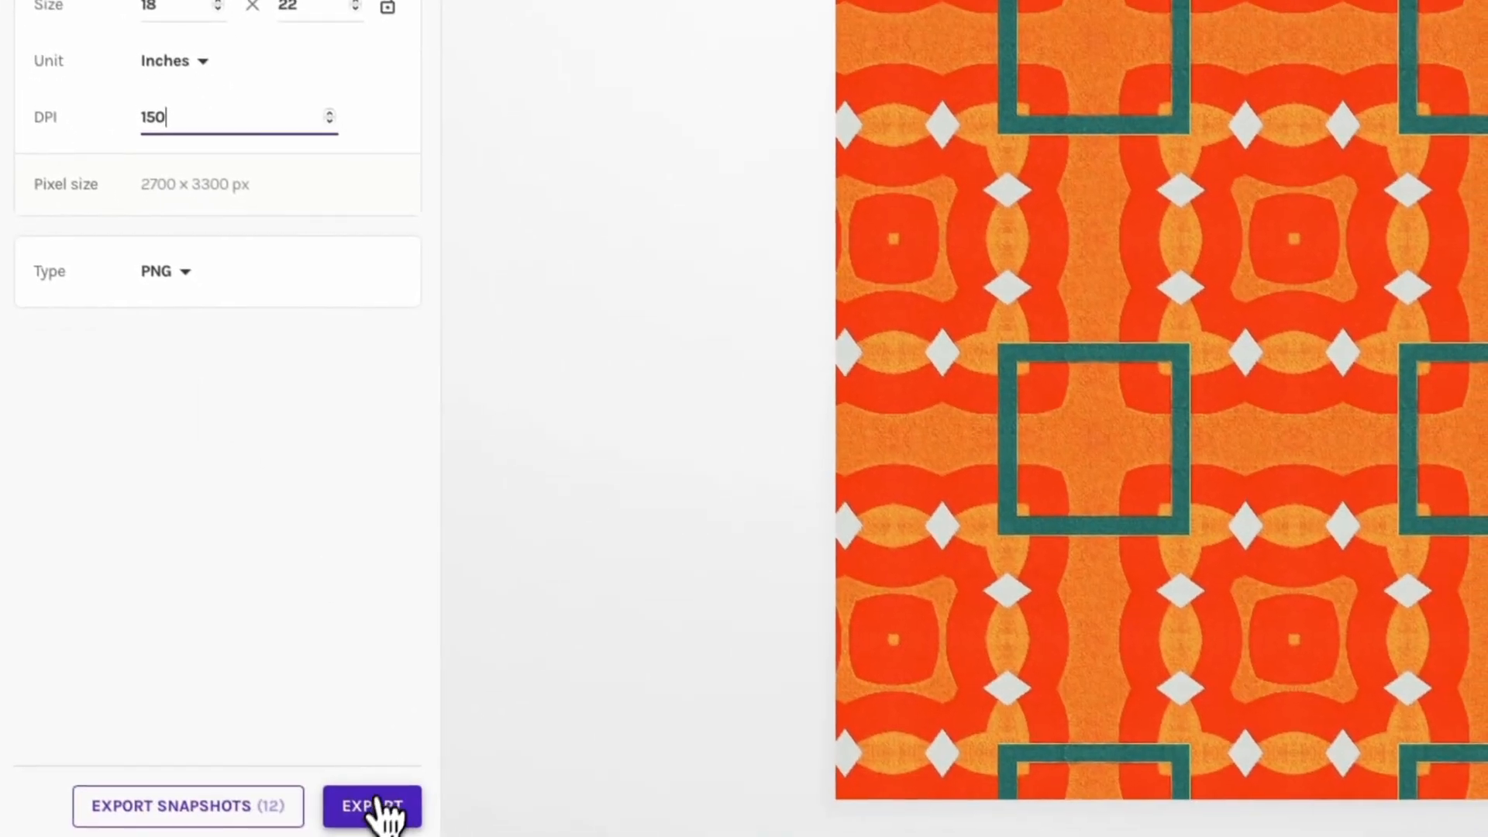
pyautogui.click(372, 828)
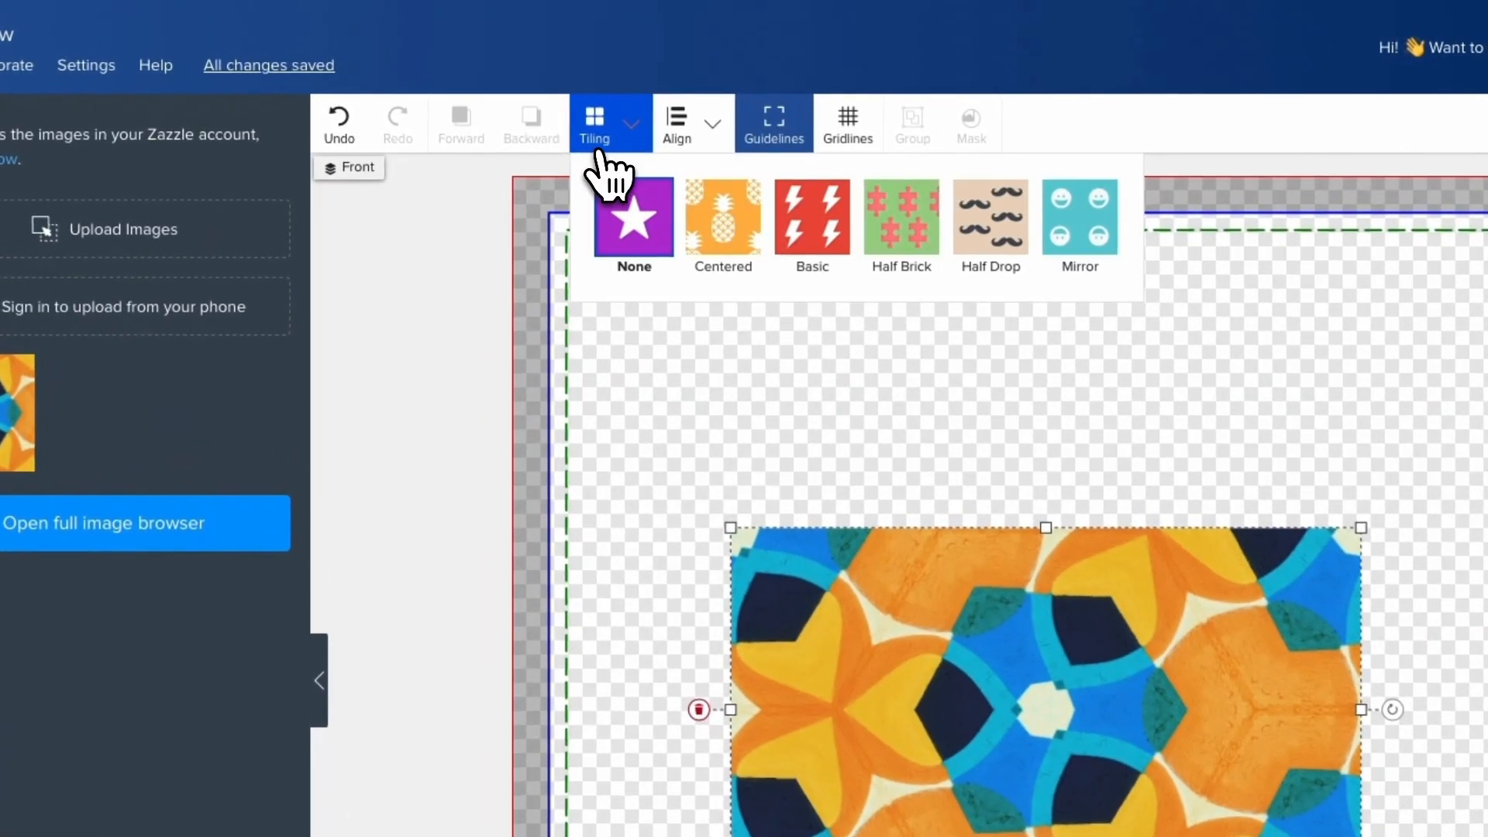
# Show the Zazzle Tiling dropdown with None, Centered, Basic, Half Brick, Half Drop and Mirror.
pyautogui.click(722, 220)
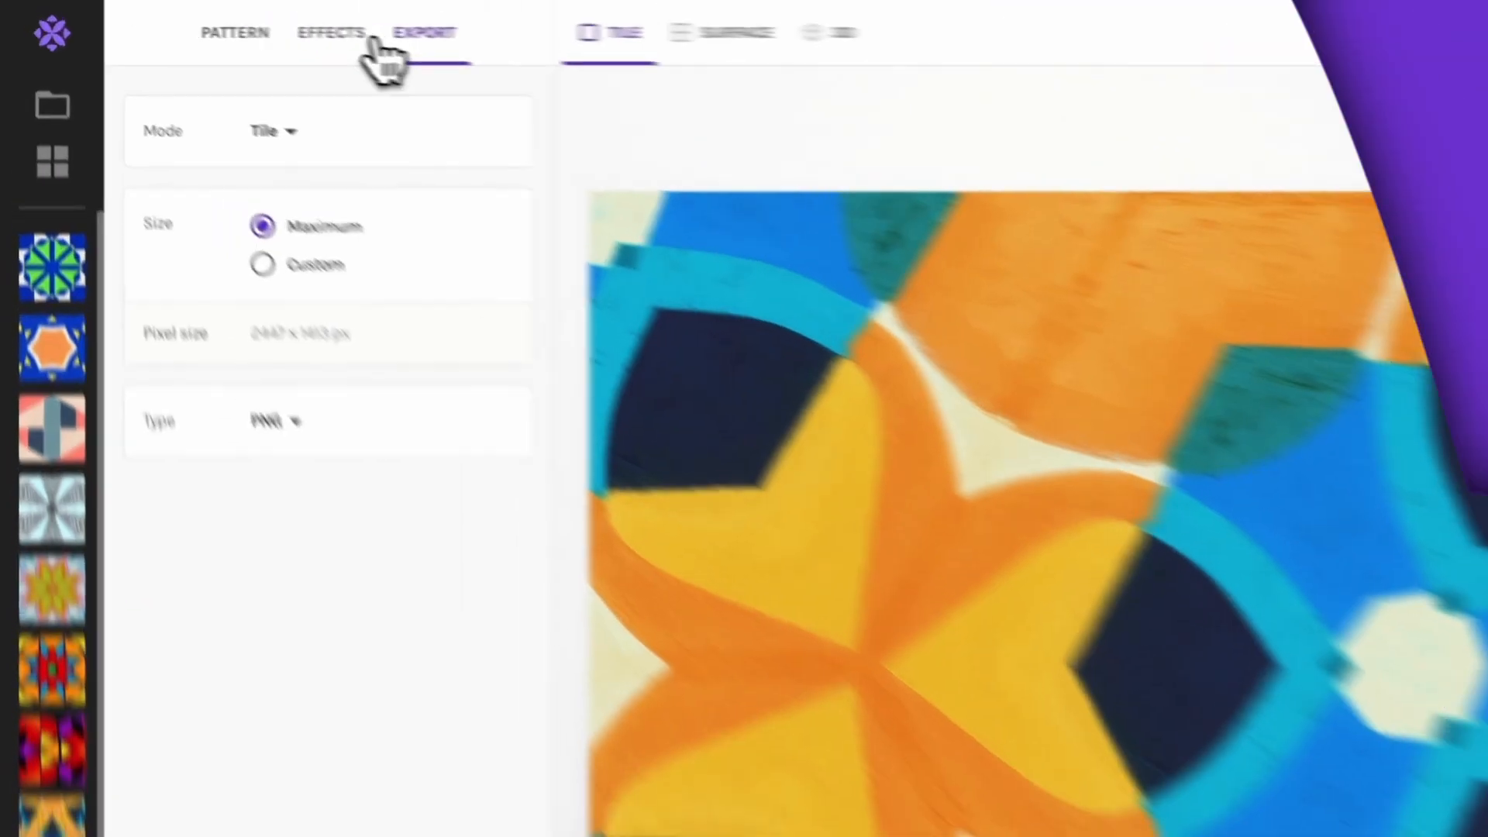
# Return to Pattern settings and browse the Tiling list around the Pyramid P3M1 tiling.
pyautogui.click(330, 33)
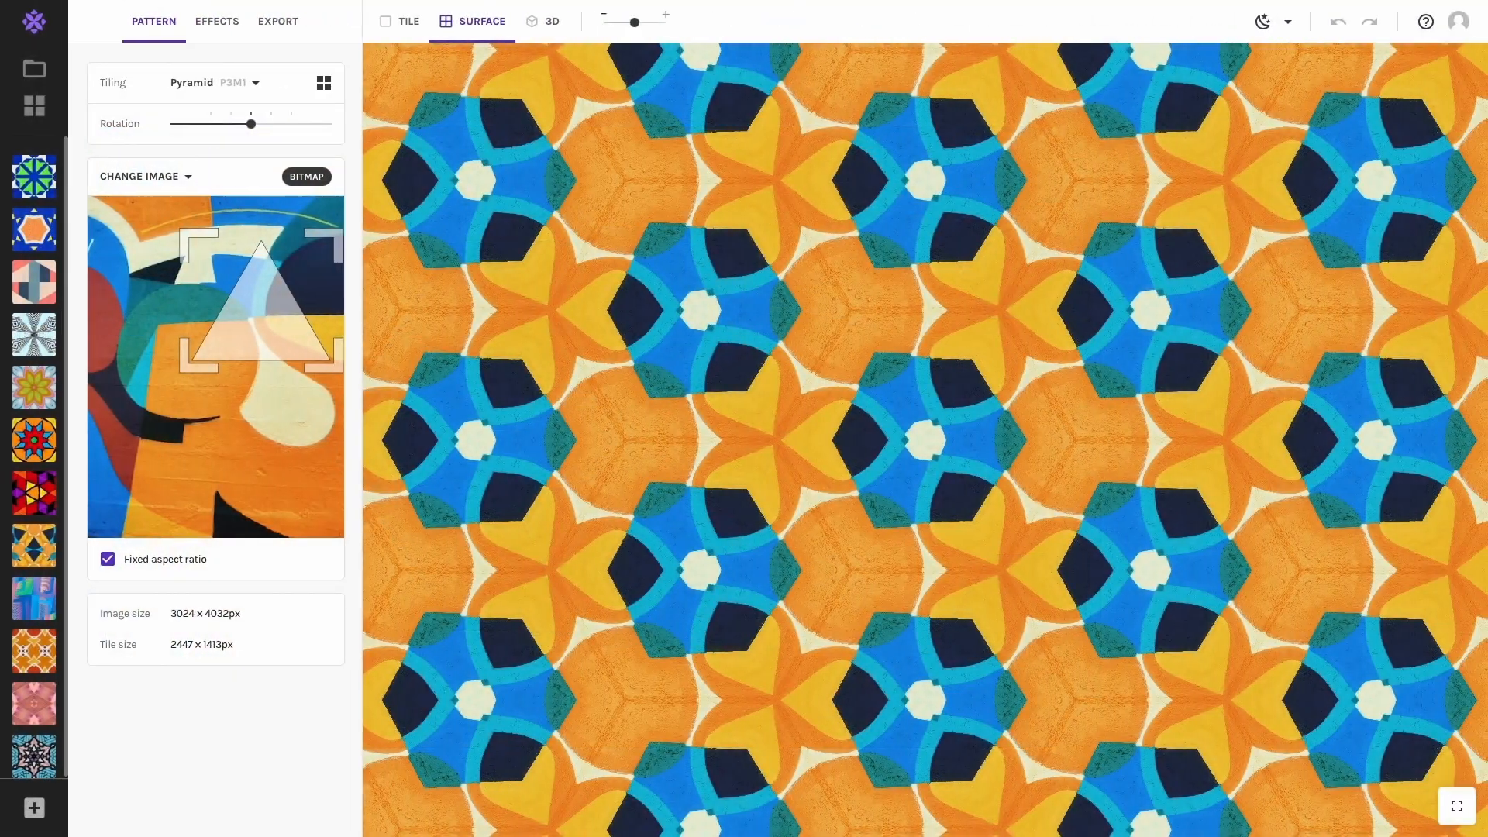
pyautogui.click(214, 82)
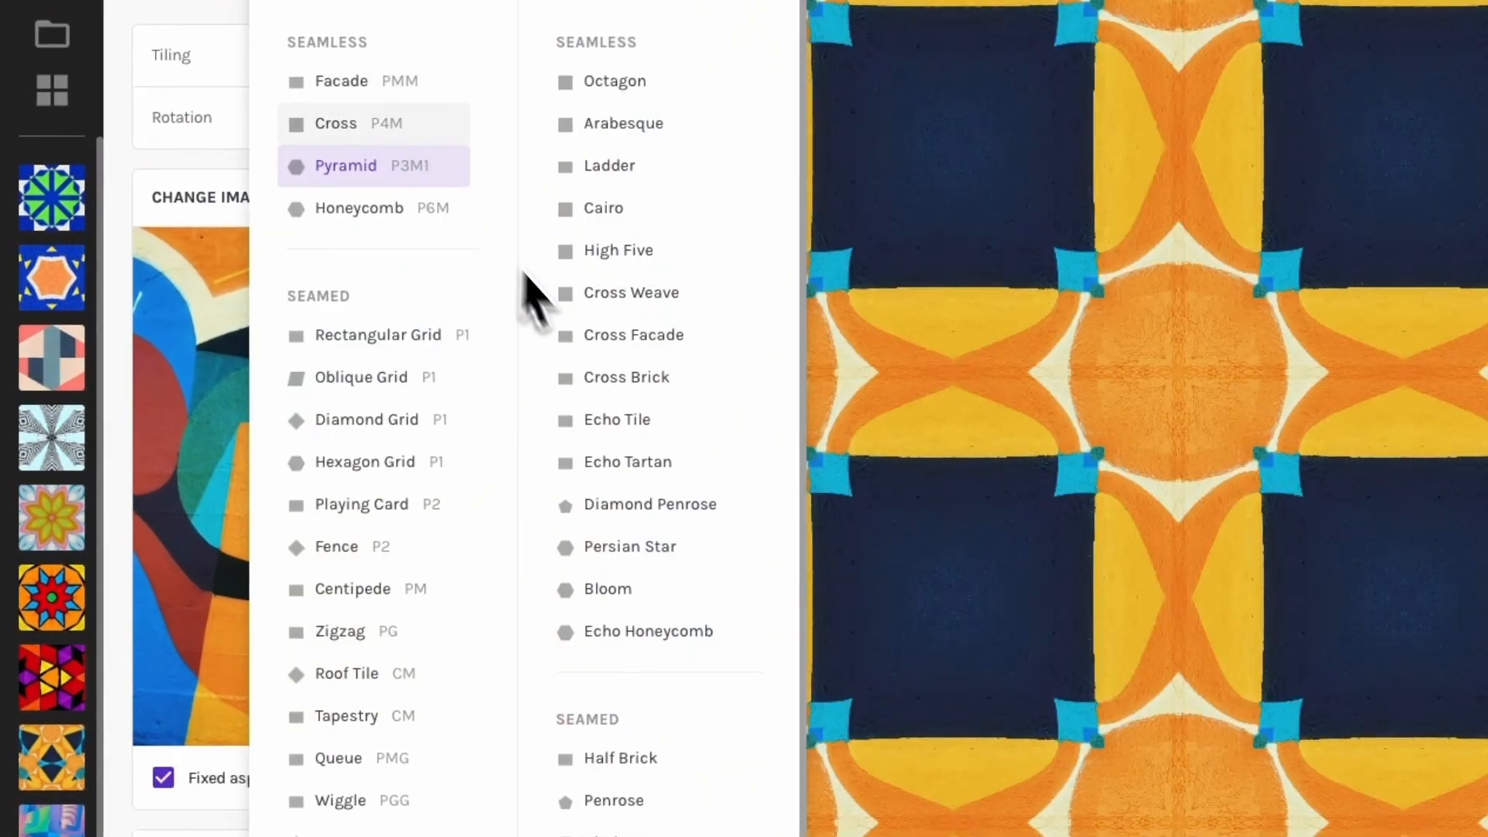
pyautogui.click(651, 505)
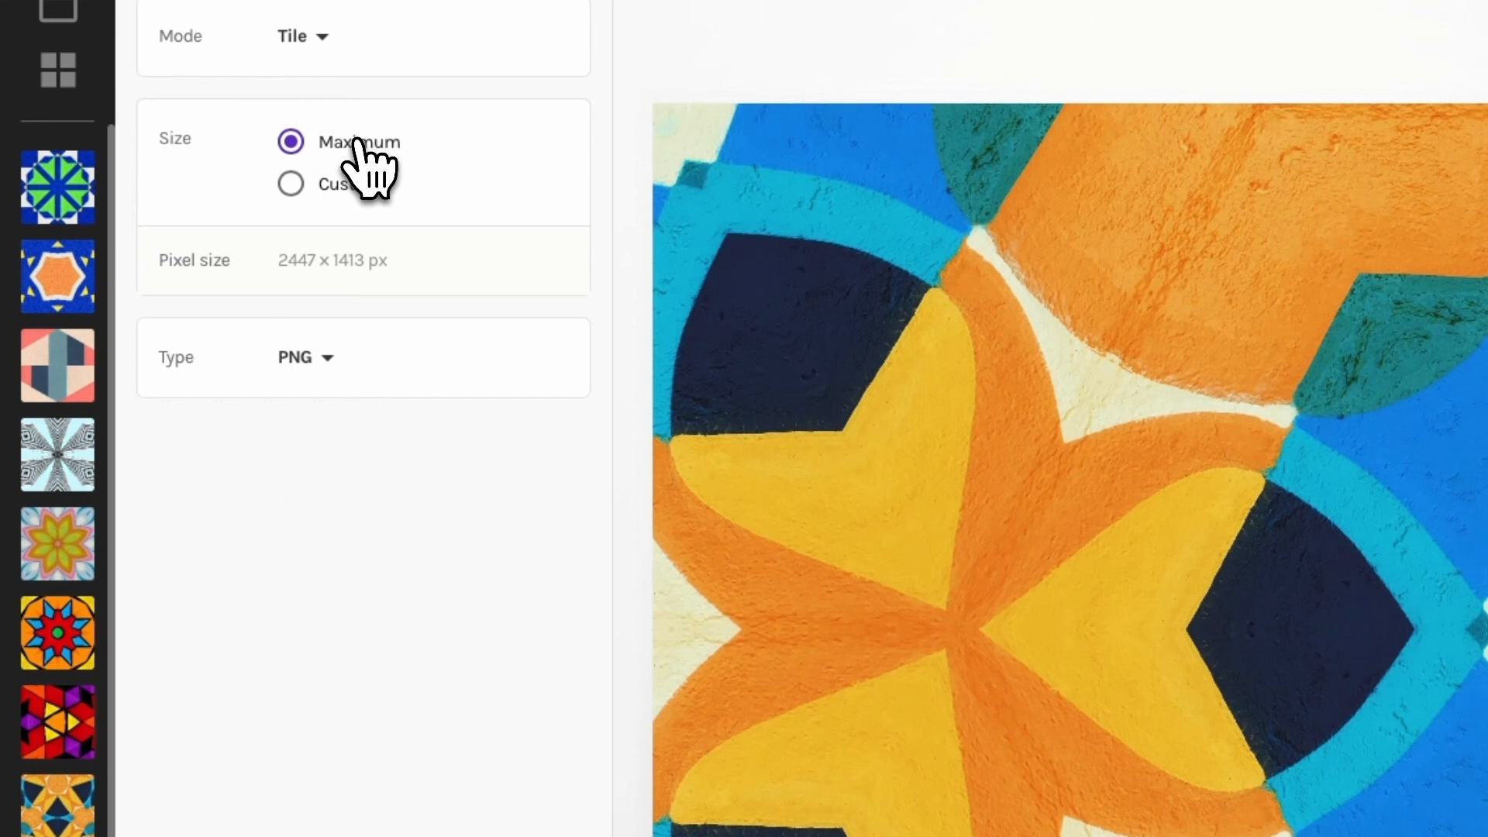
# Switch the tile export from maximum size to a custom size measured in pixels.
pyautogui.doubleClick(354, 260)
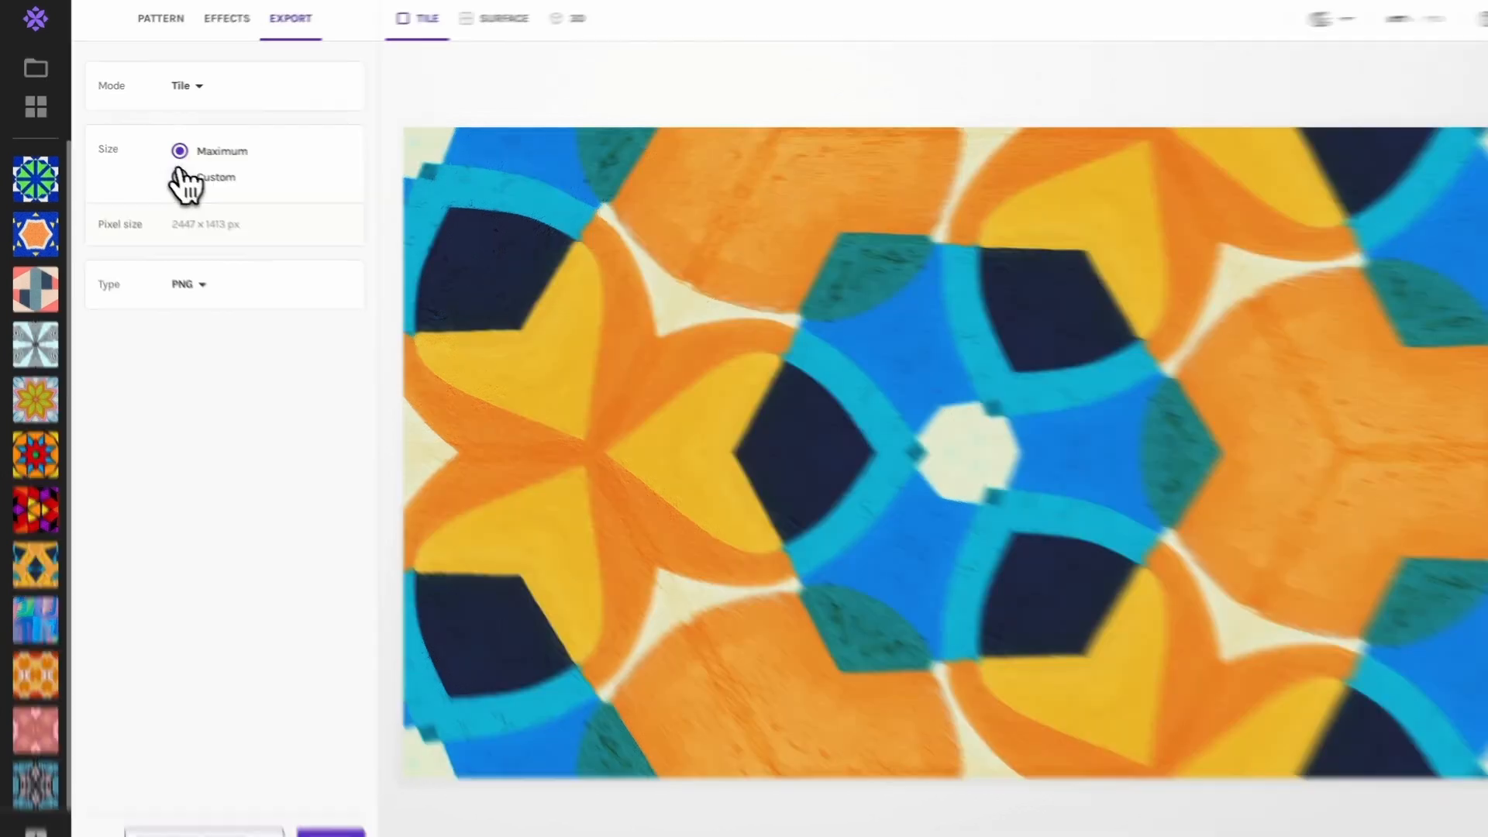
pyautogui.click(180, 177)
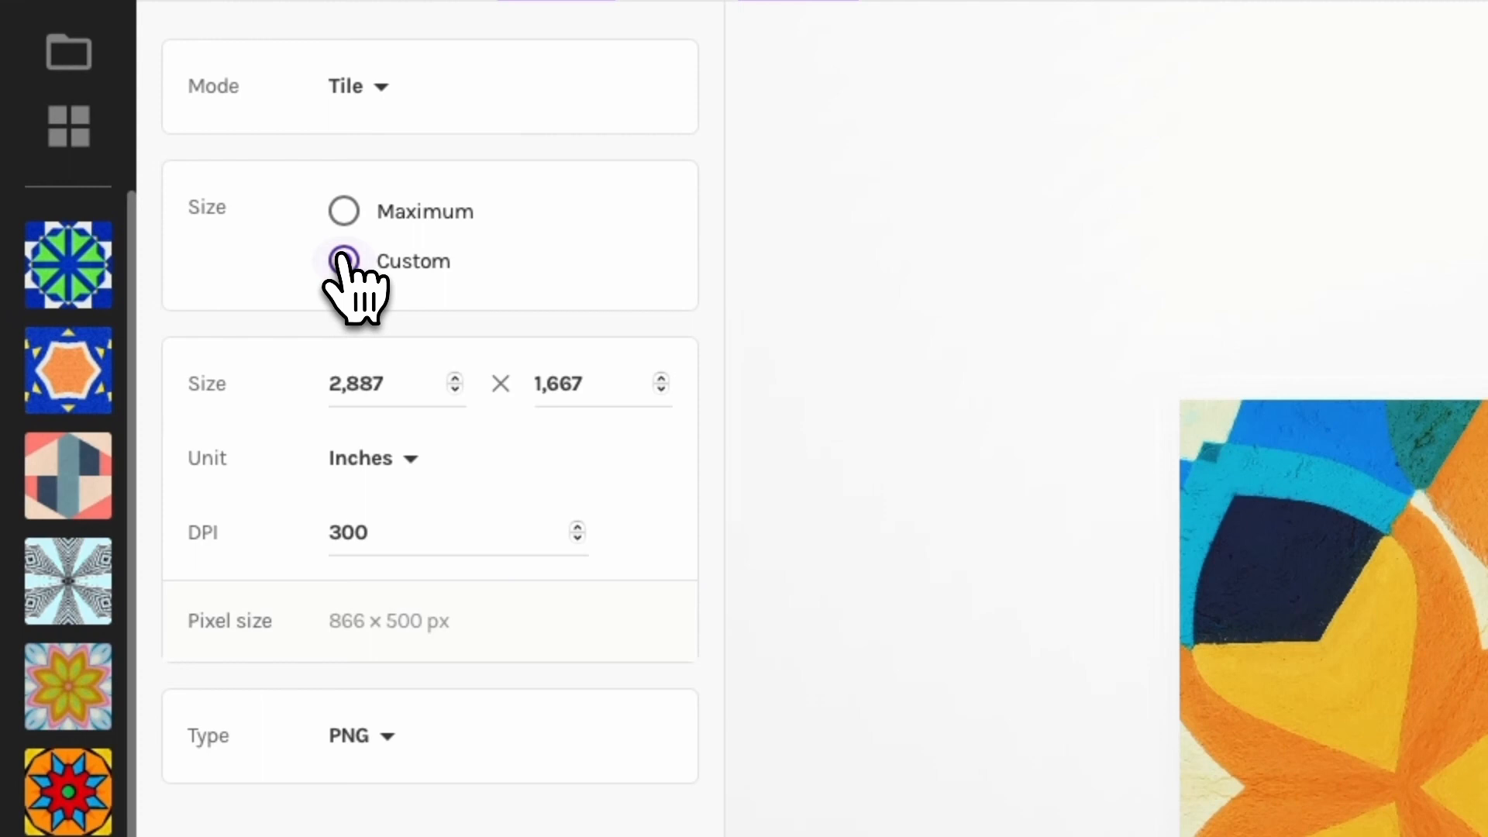
pyautogui.click(369, 457)
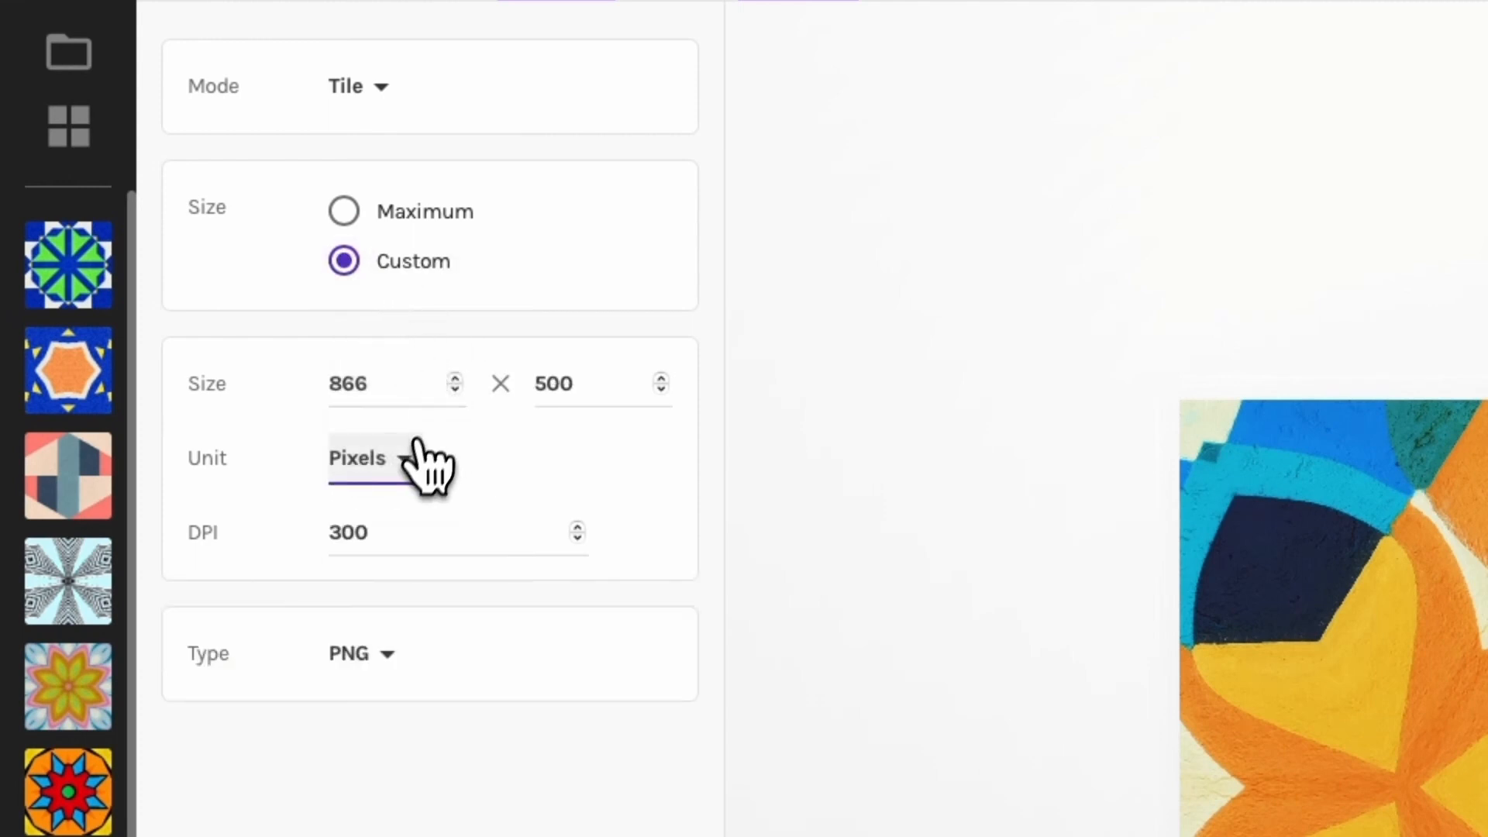
pyautogui.click(373, 457)
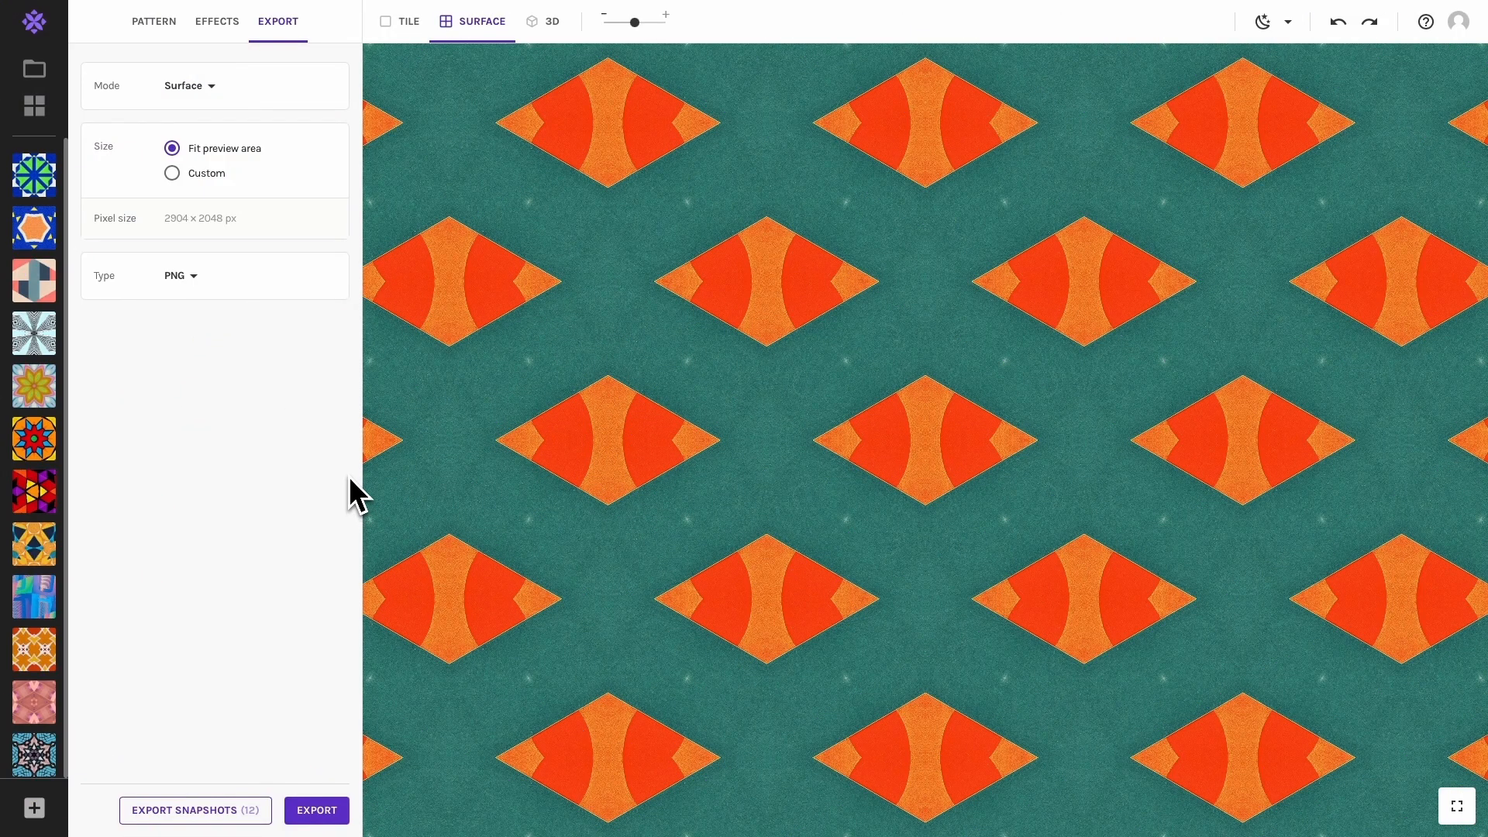
pyautogui.moveTo(307, 256)
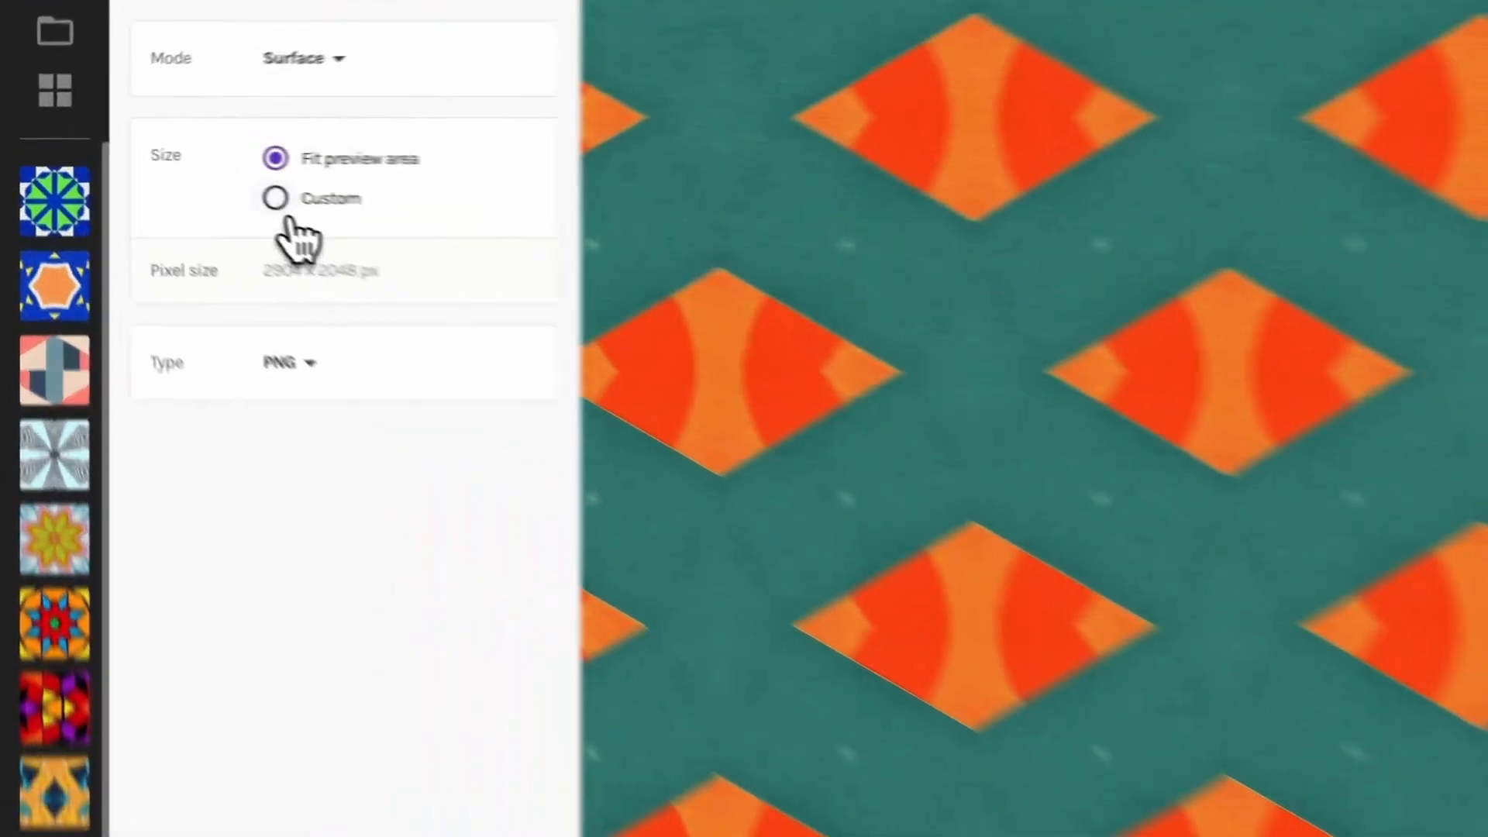
# Make the surface export a custom size, keeping pixels first and then switching the unit to inches.
pyautogui.click(273, 198)
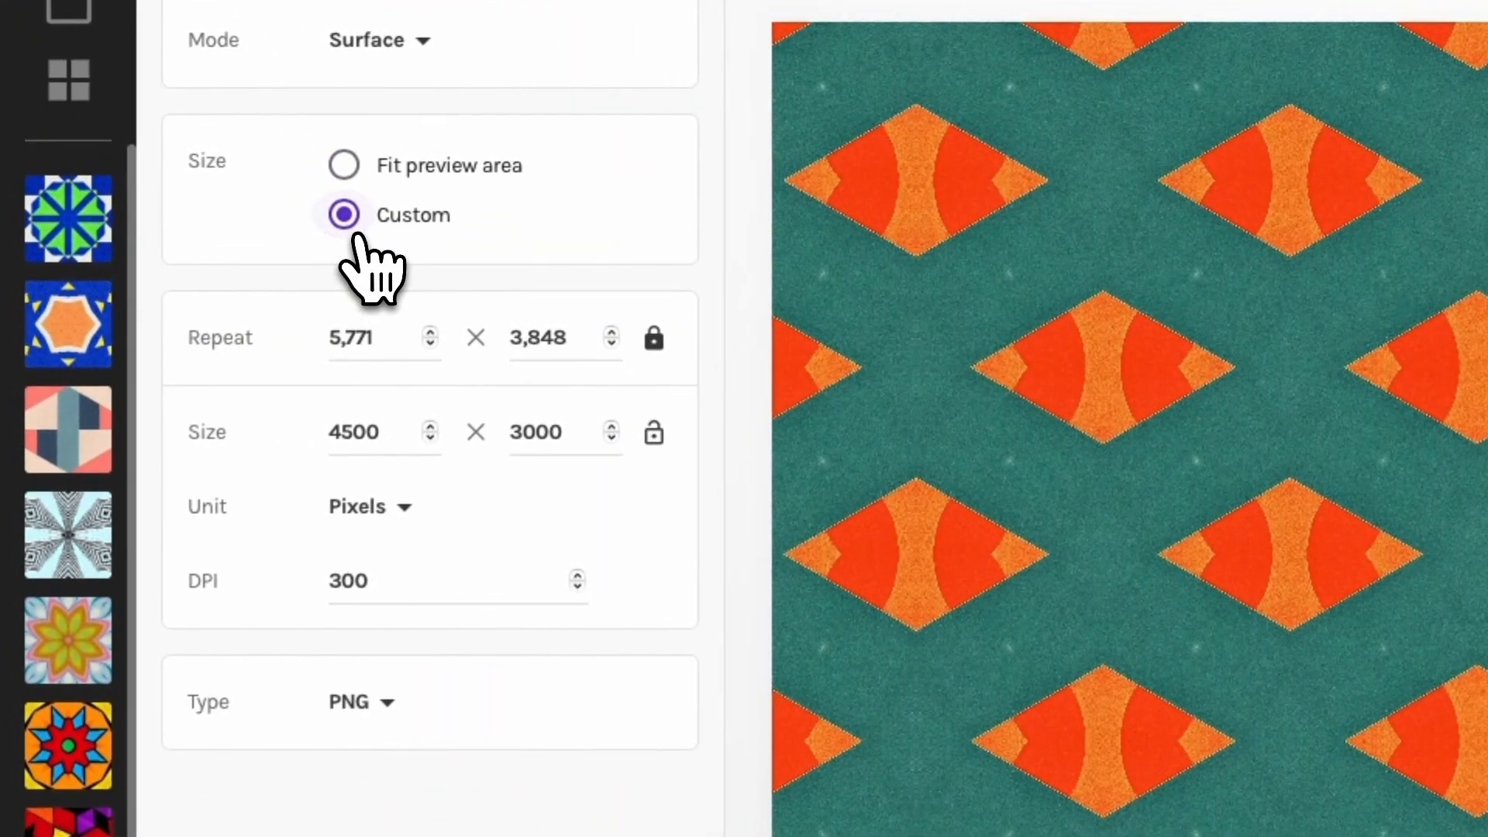
pyautogui.click(364, 506)
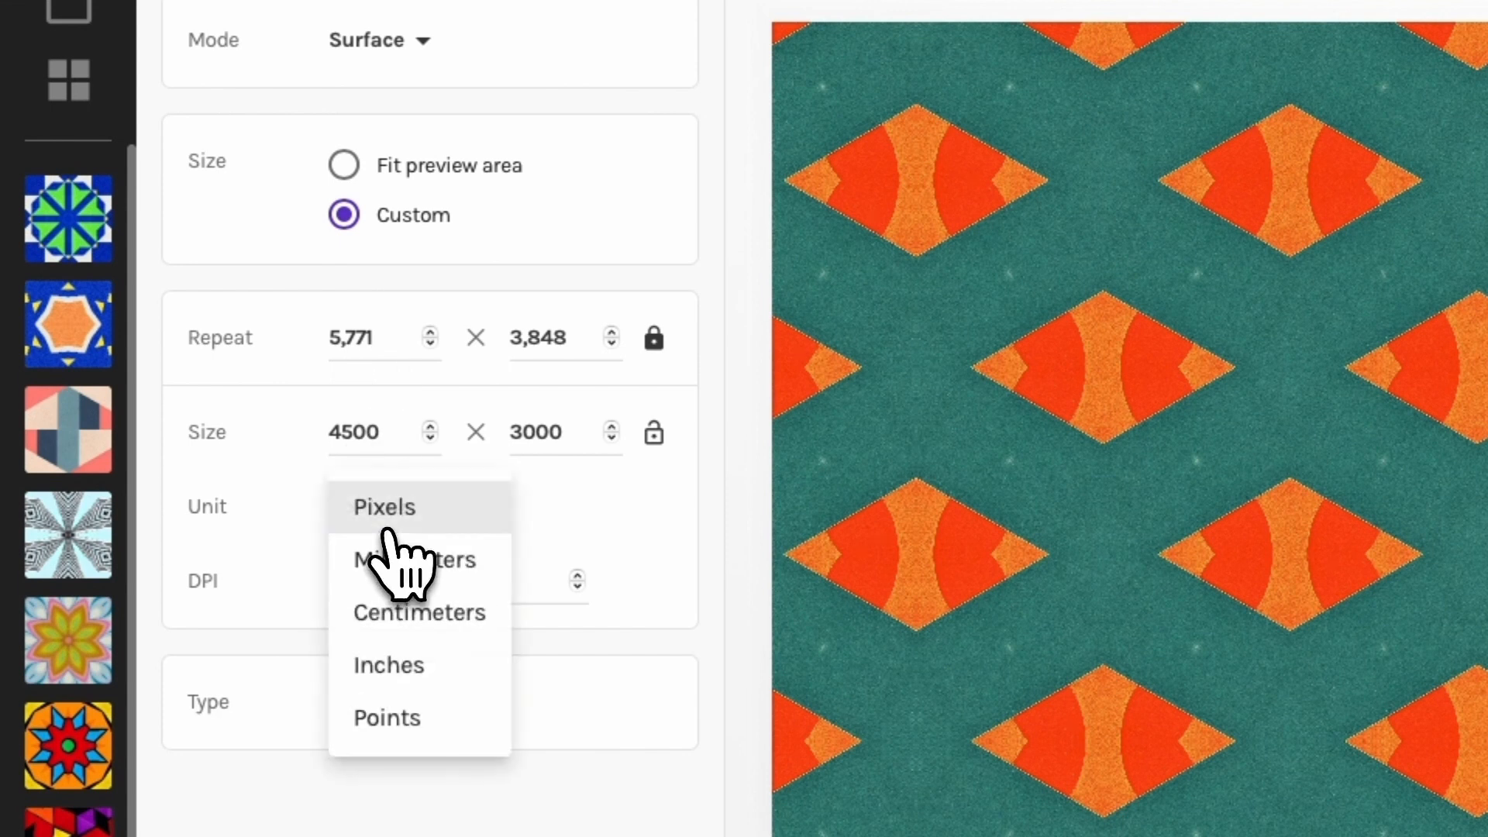
pyautogui.click(384, 507)
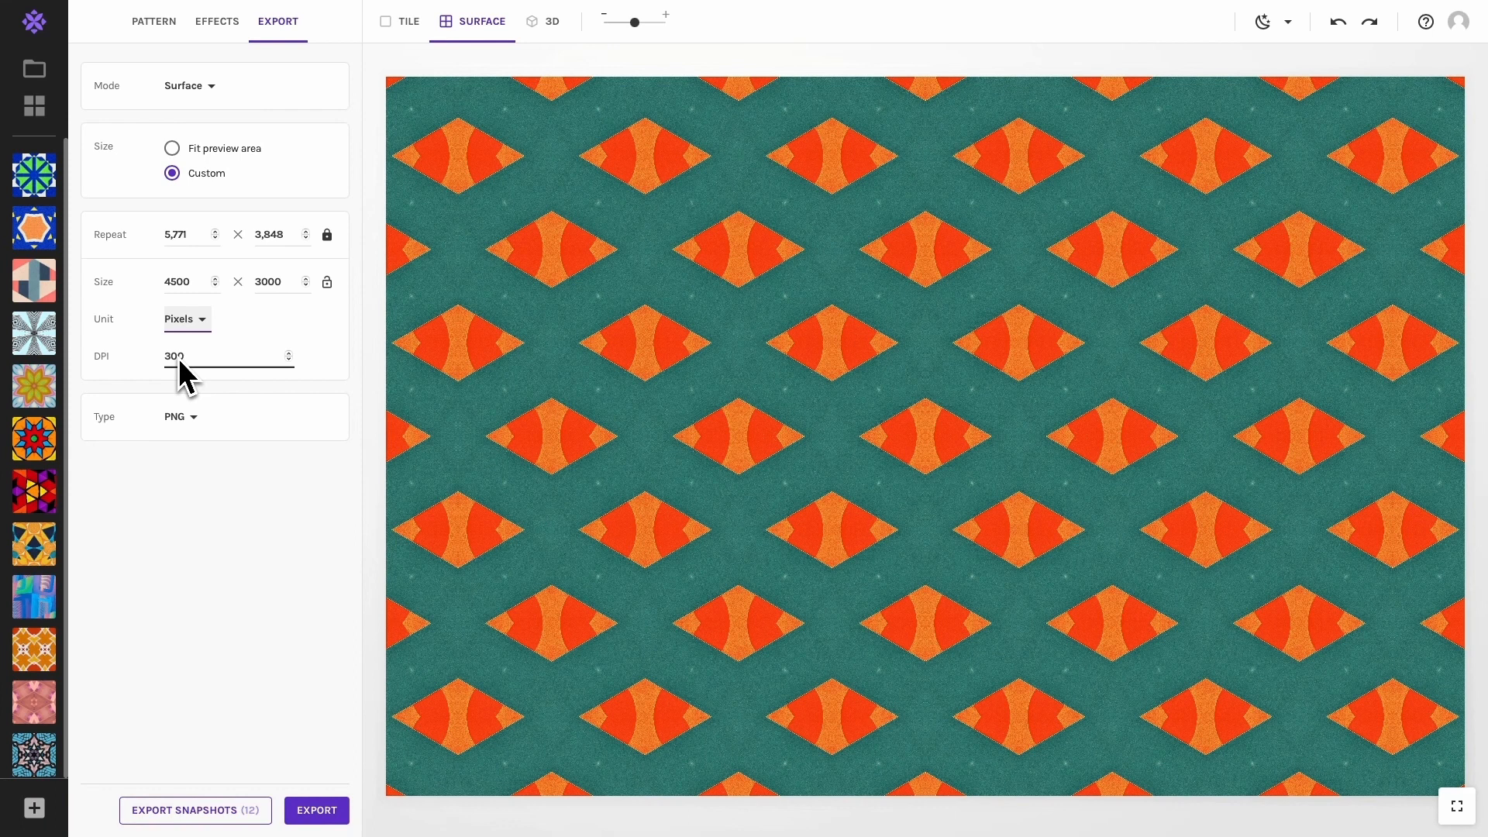
pyautogui.click(186, 320)
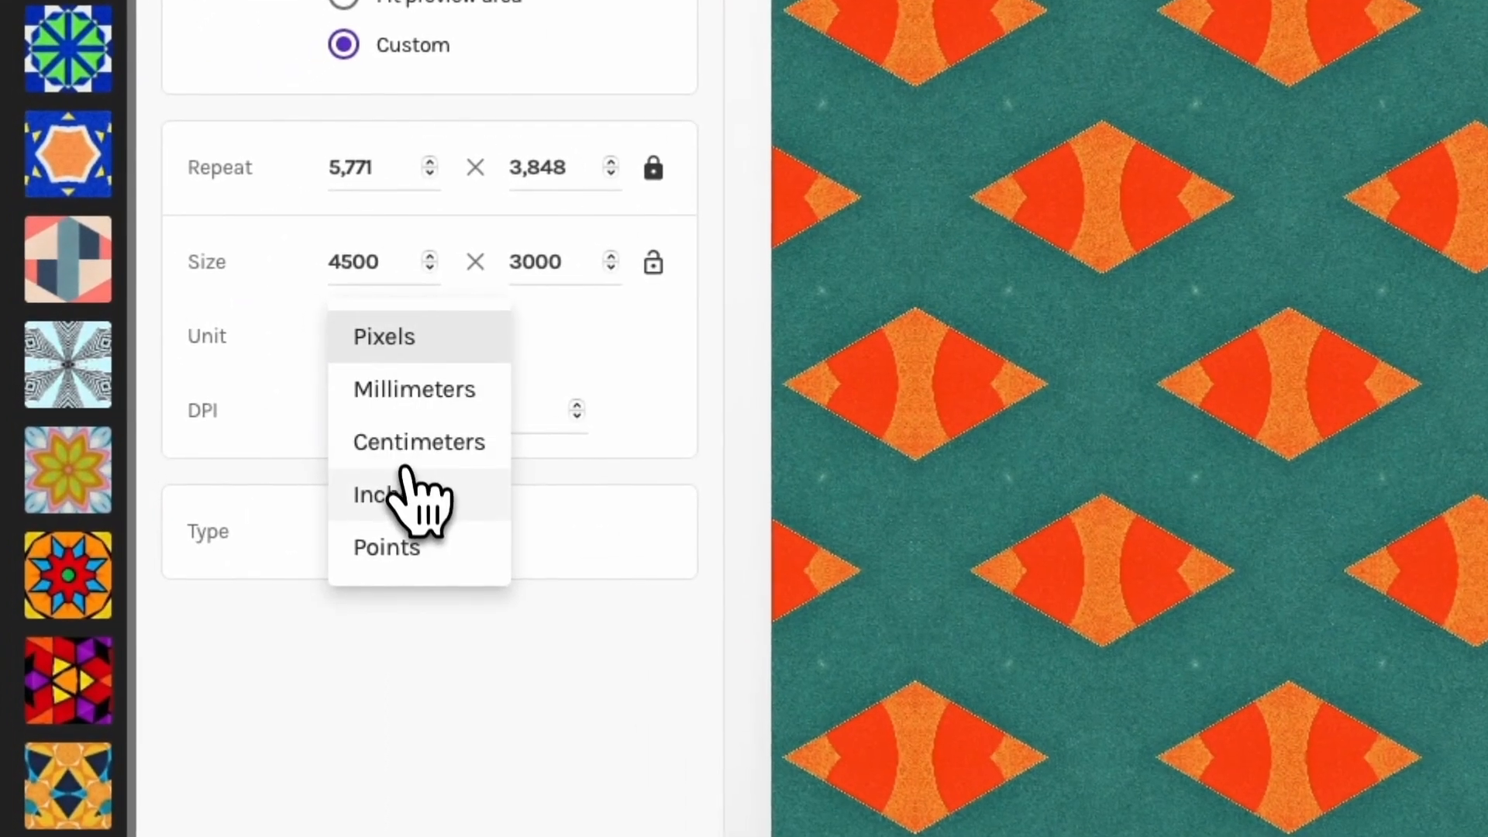
pyautogui.click(372, 494)
pyautogui.write('10')
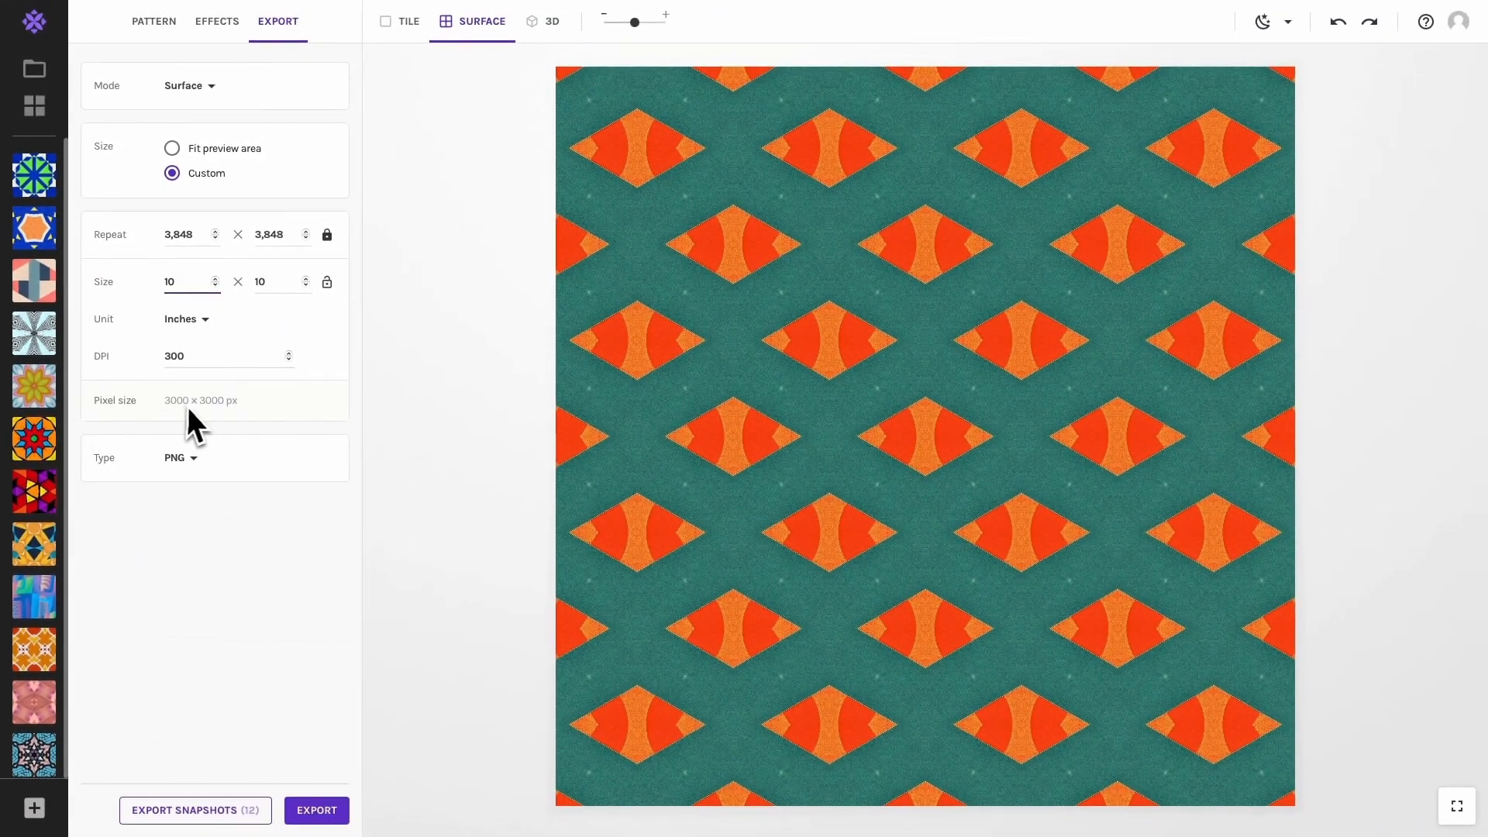
pyautogui.moveTo(255, 413)
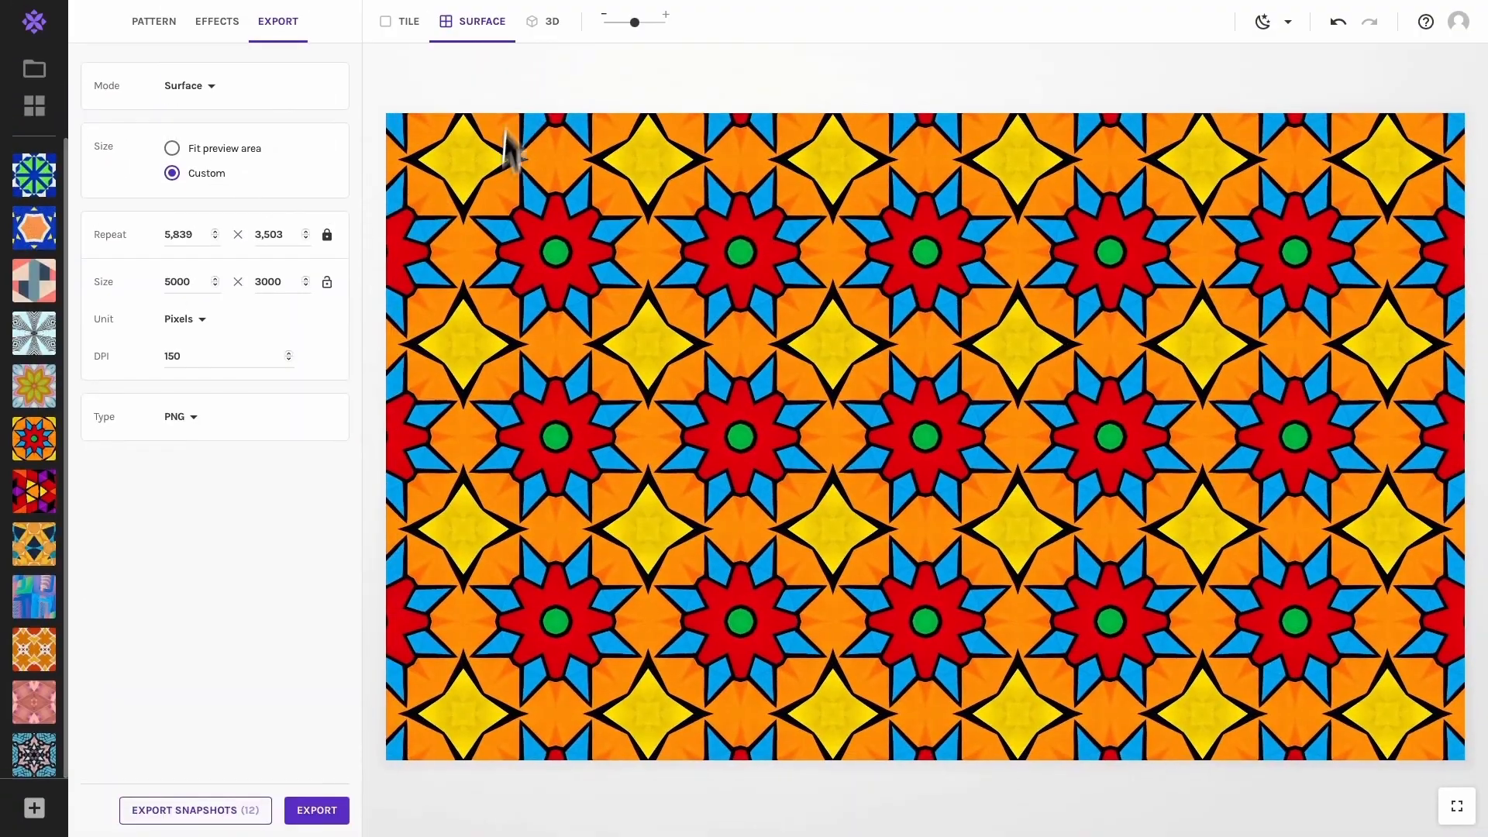
# Shrink then enlarge the star repeat with the zoom slider and switch to the geometric triangle pattern.
pyautogui.moveTo(632, 21); pyautogui.dragTo(622, 20)
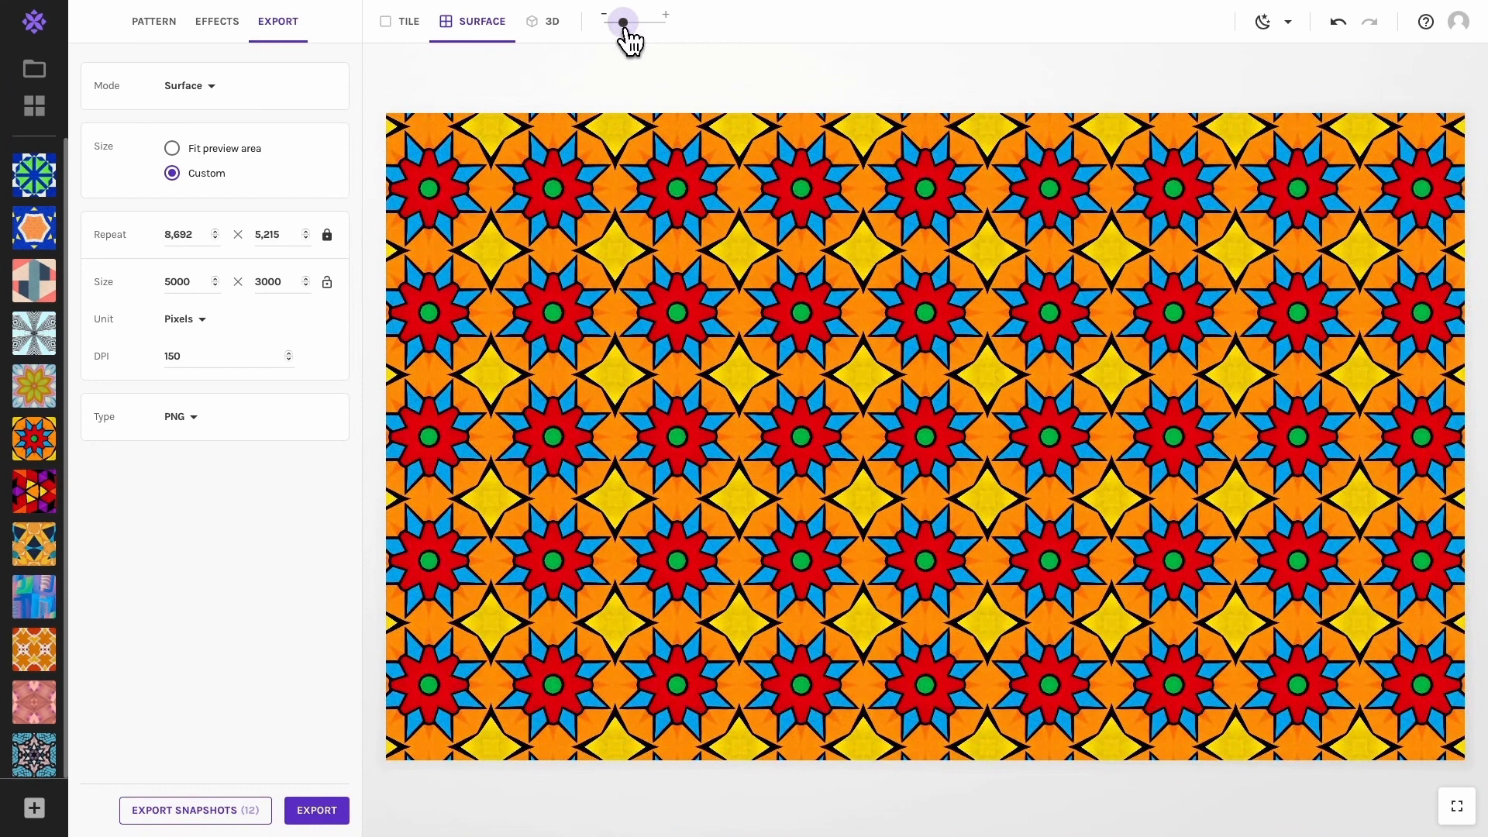
pyautogui.moveTo(621, 22); pyautogui.dragTo(634, 21)
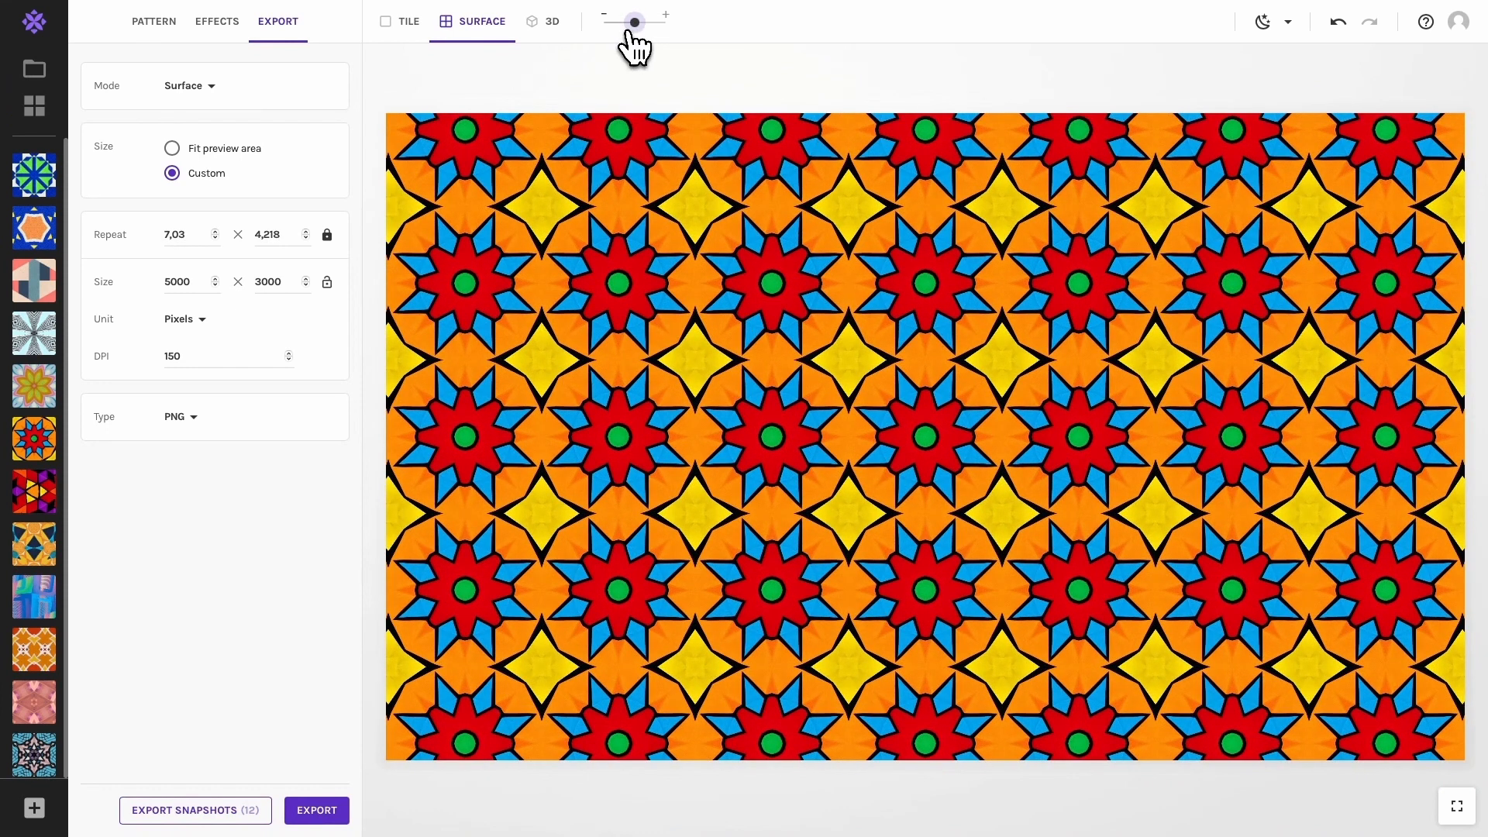
pyautogui.click(316, 809)
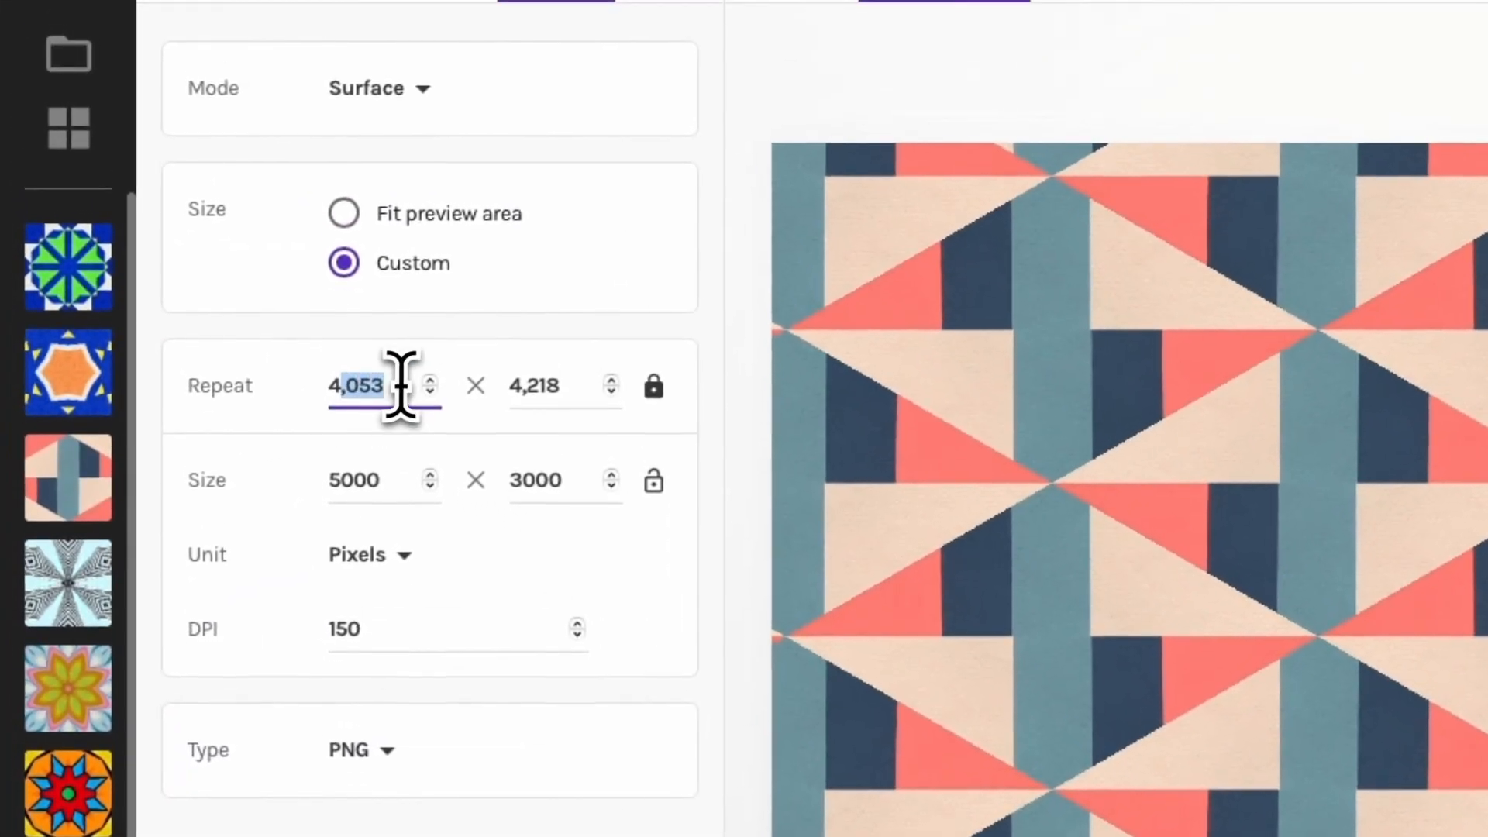
# Set the surface repeat to 4 across by 4 down.
pyautogui.click(536, 386)
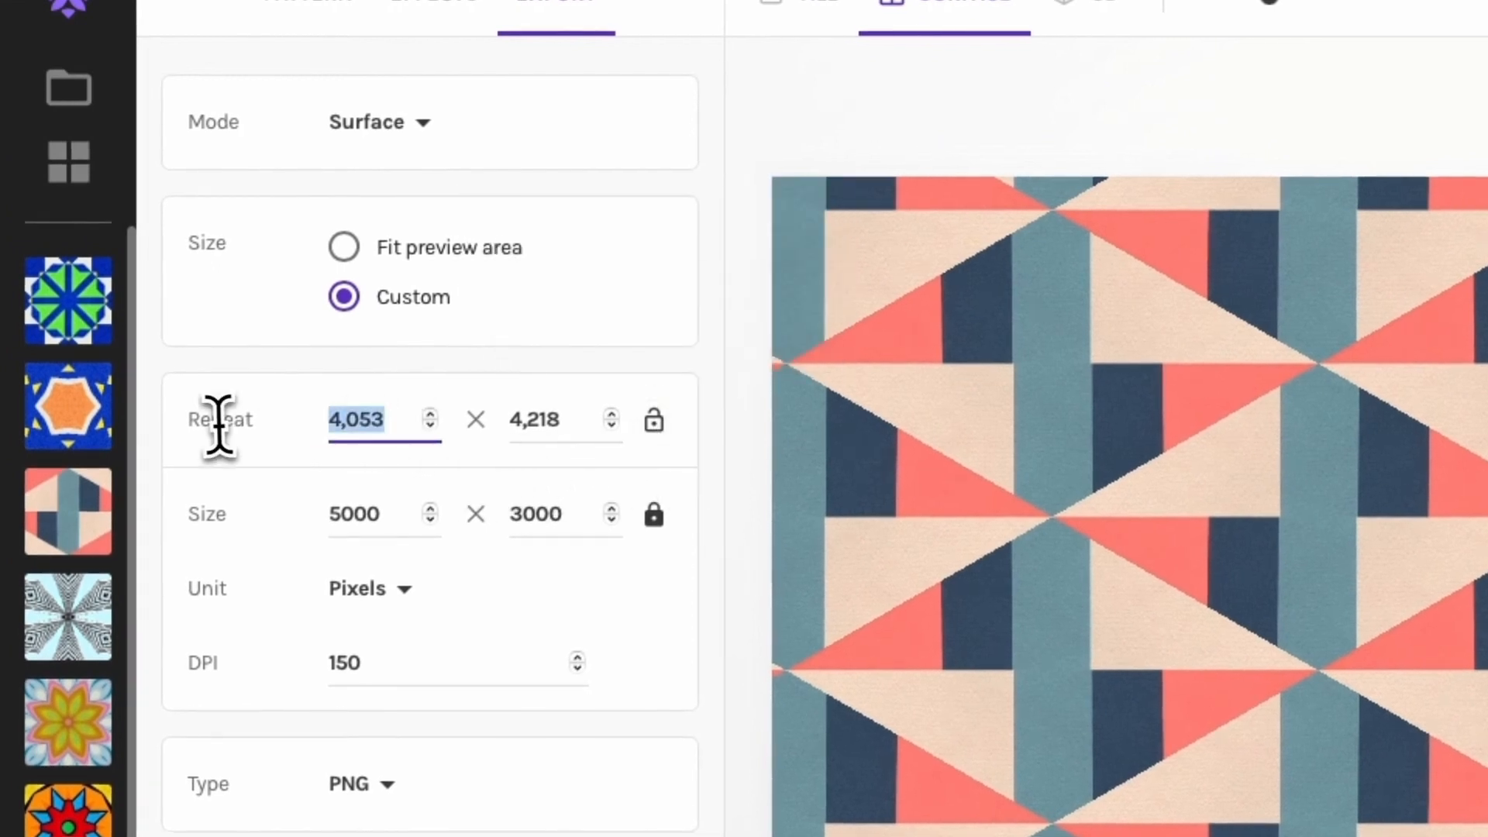
pyautogui.write('4')
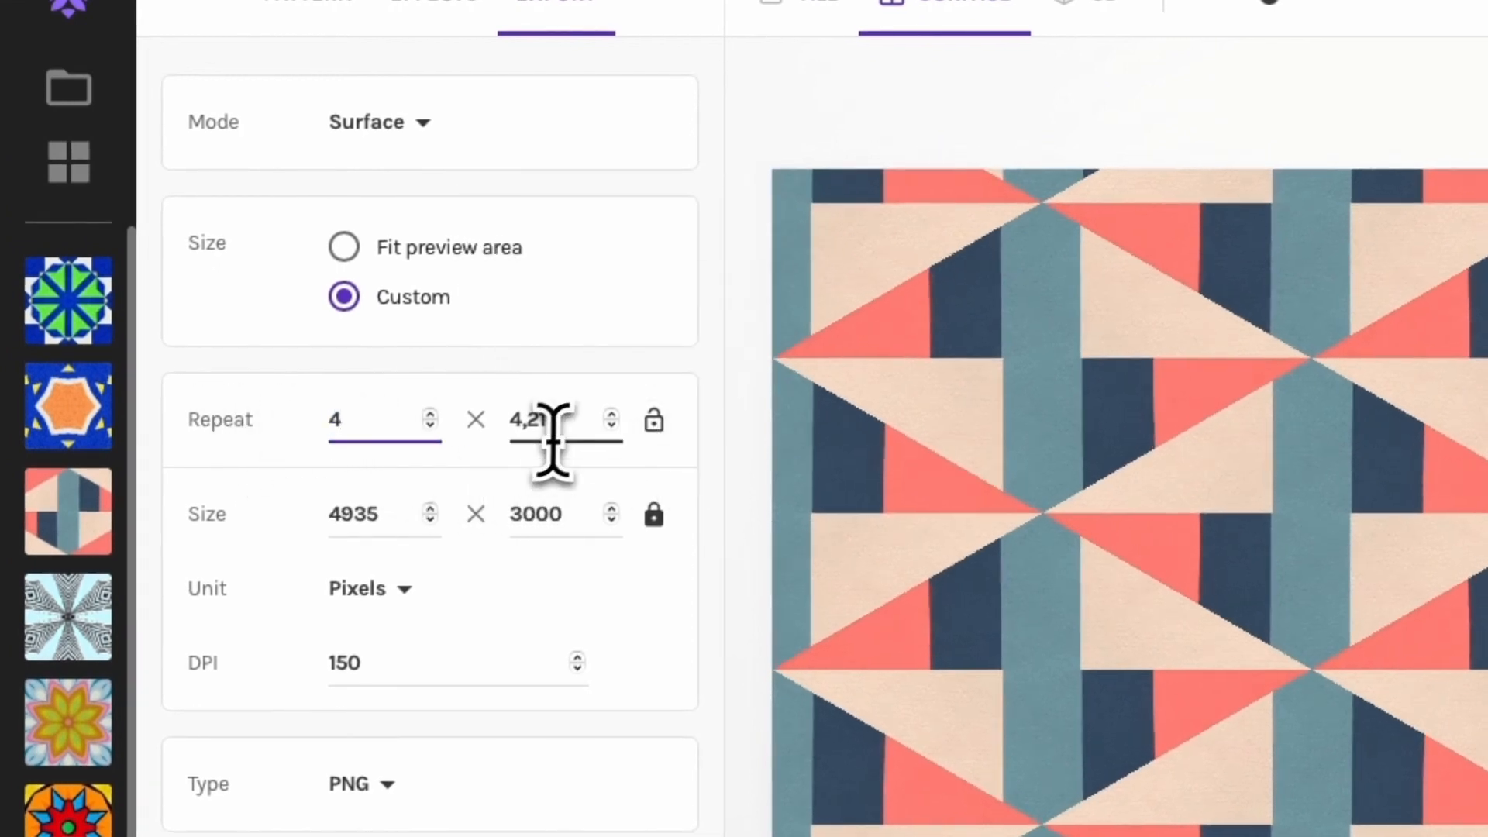
pyautogui.write('4')
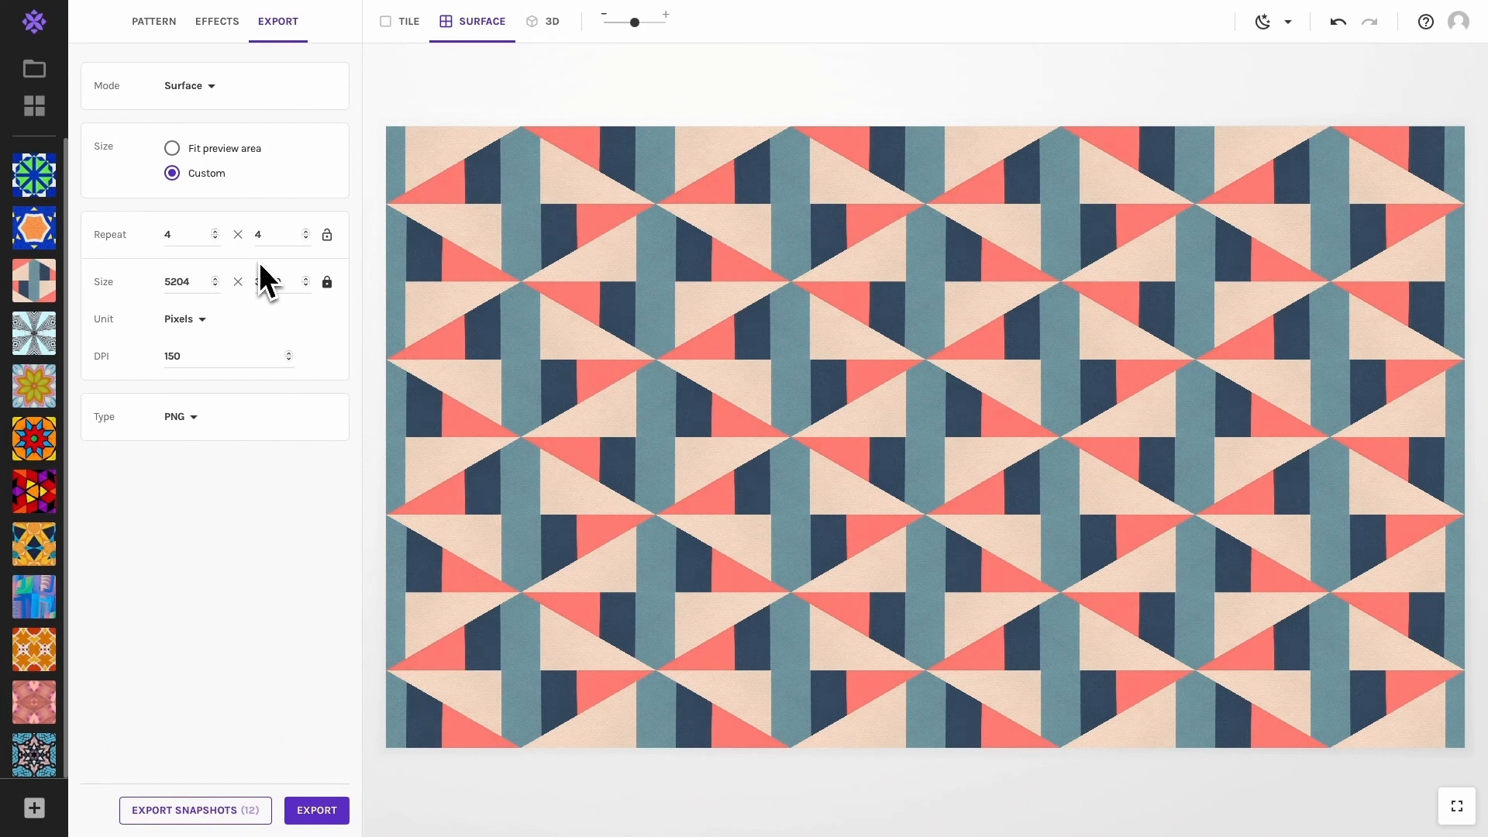
# Browse the Effects list of tile and surface effects.
pyautogui.click(216, 22)
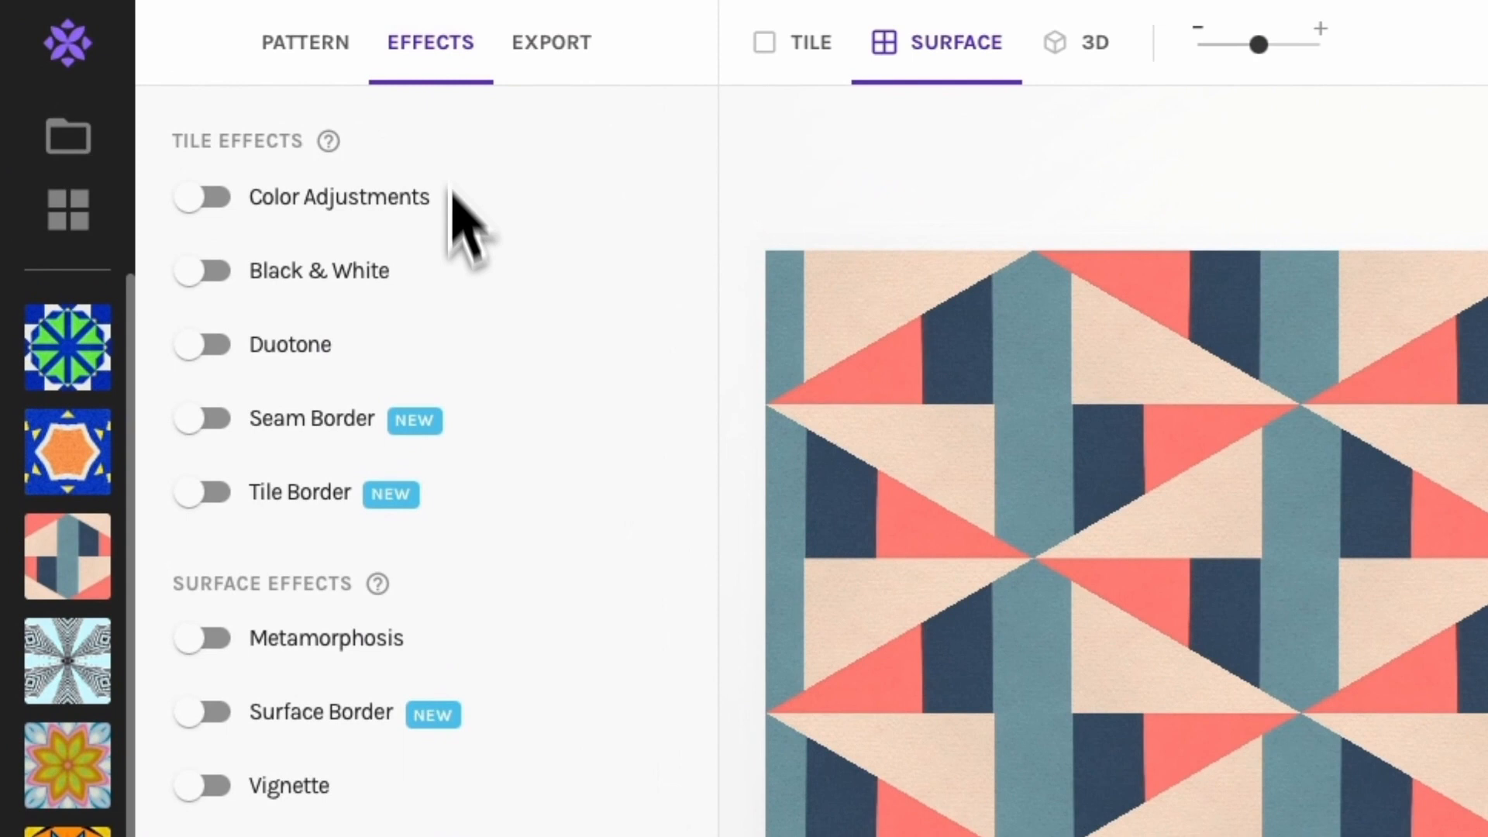
pyautogui.scroll(-3)
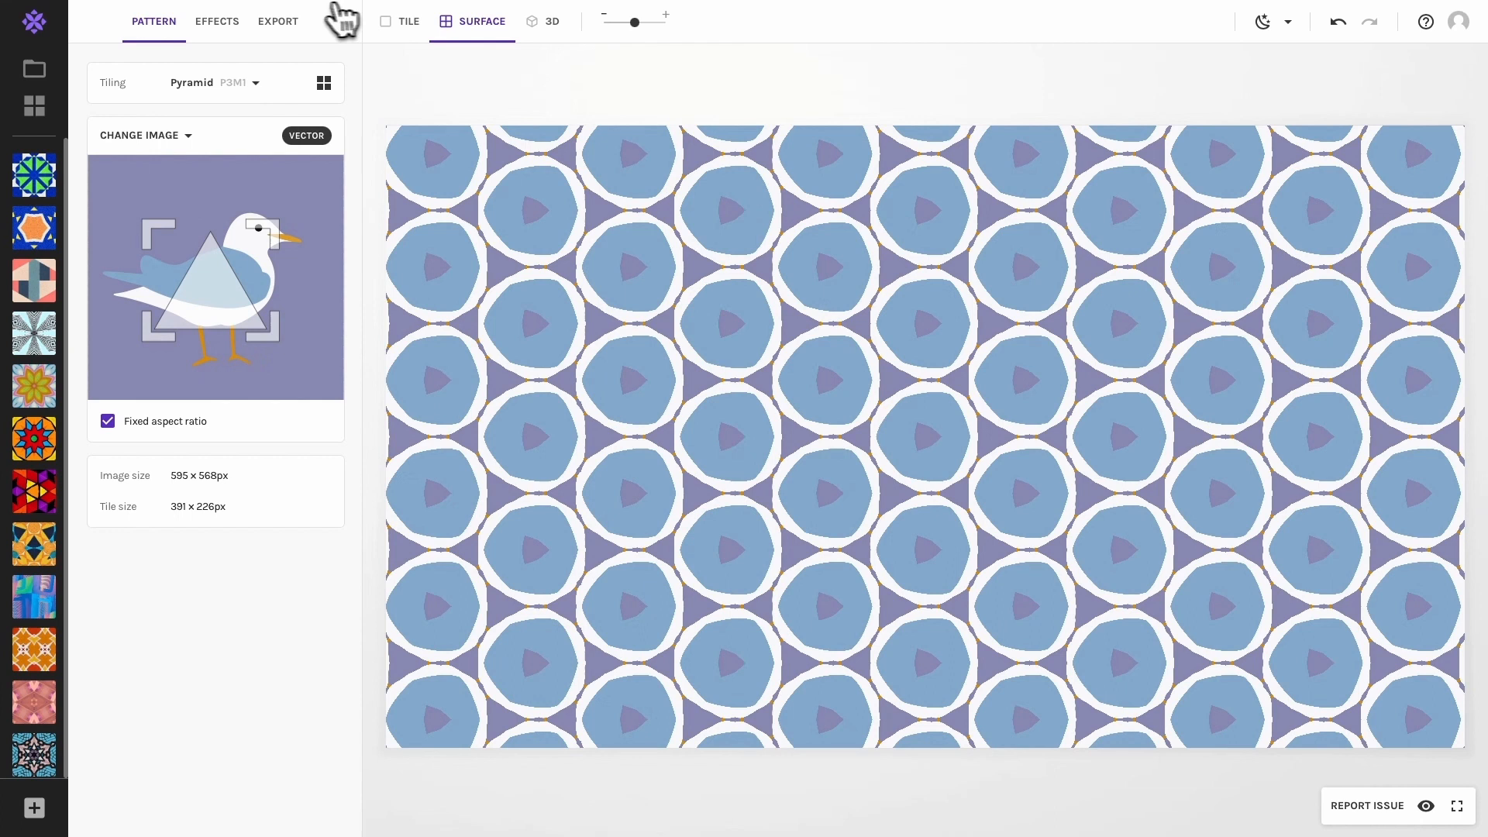
# Preview the orange Cross Brick pattern on the Cushion » Upright 3D model.
pyautogui.click(277, 21)
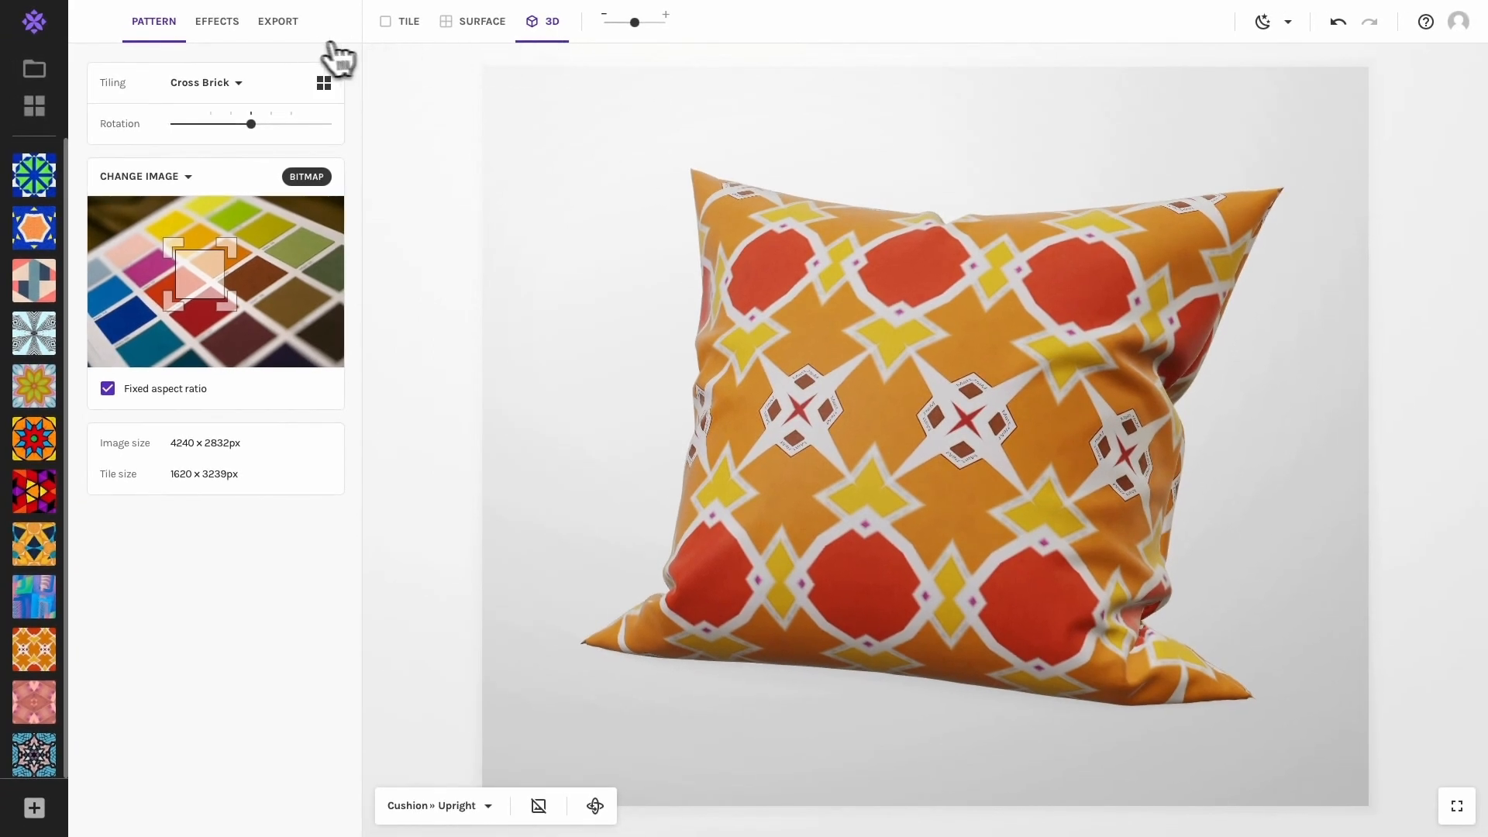
# Preview the triangle pattern on the T-shirt » Men 3D model.
pyautogui.click(278, 21)
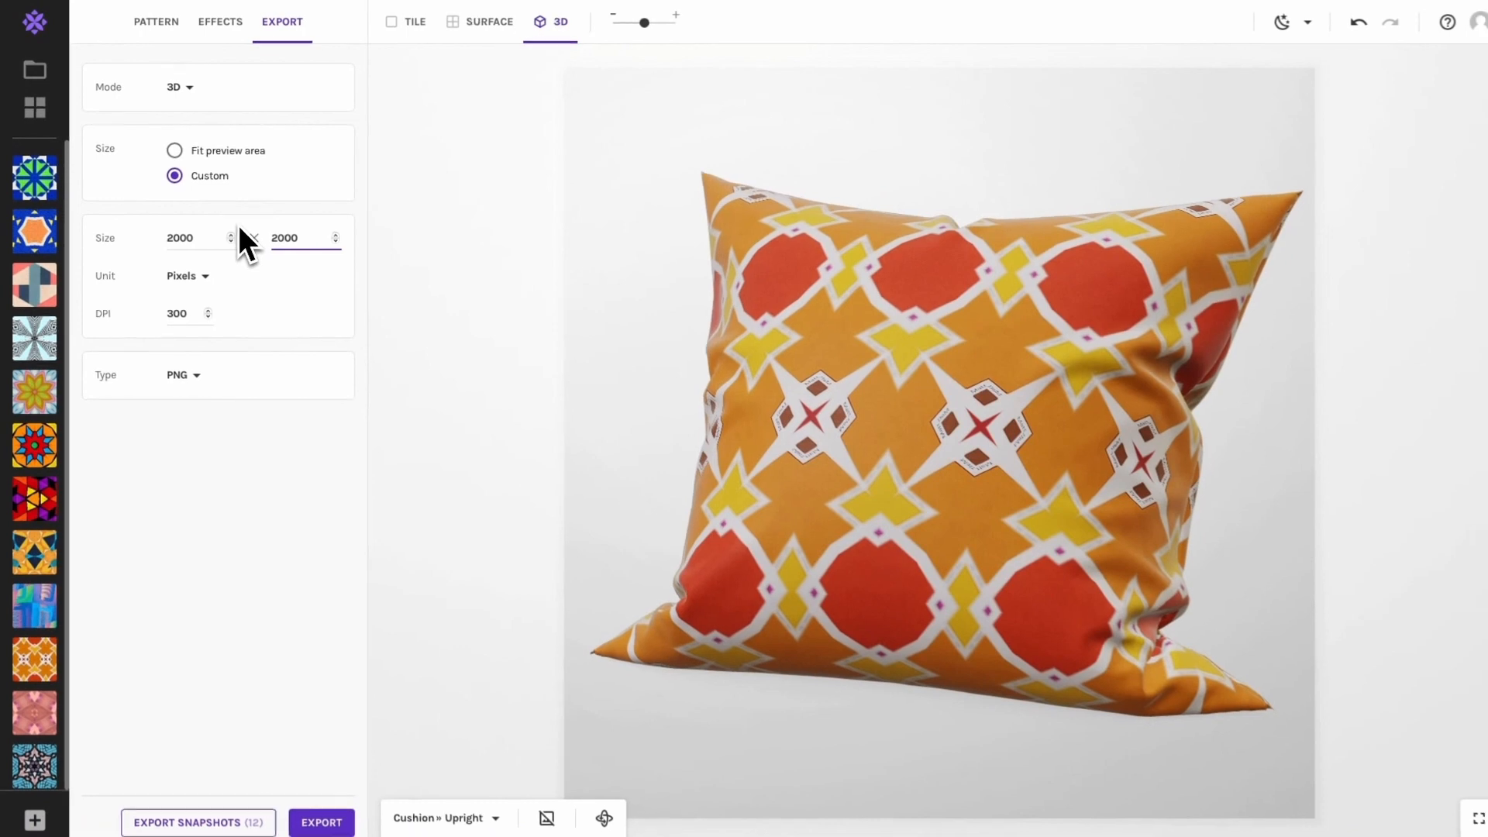
pyautogui.click(183, 375)
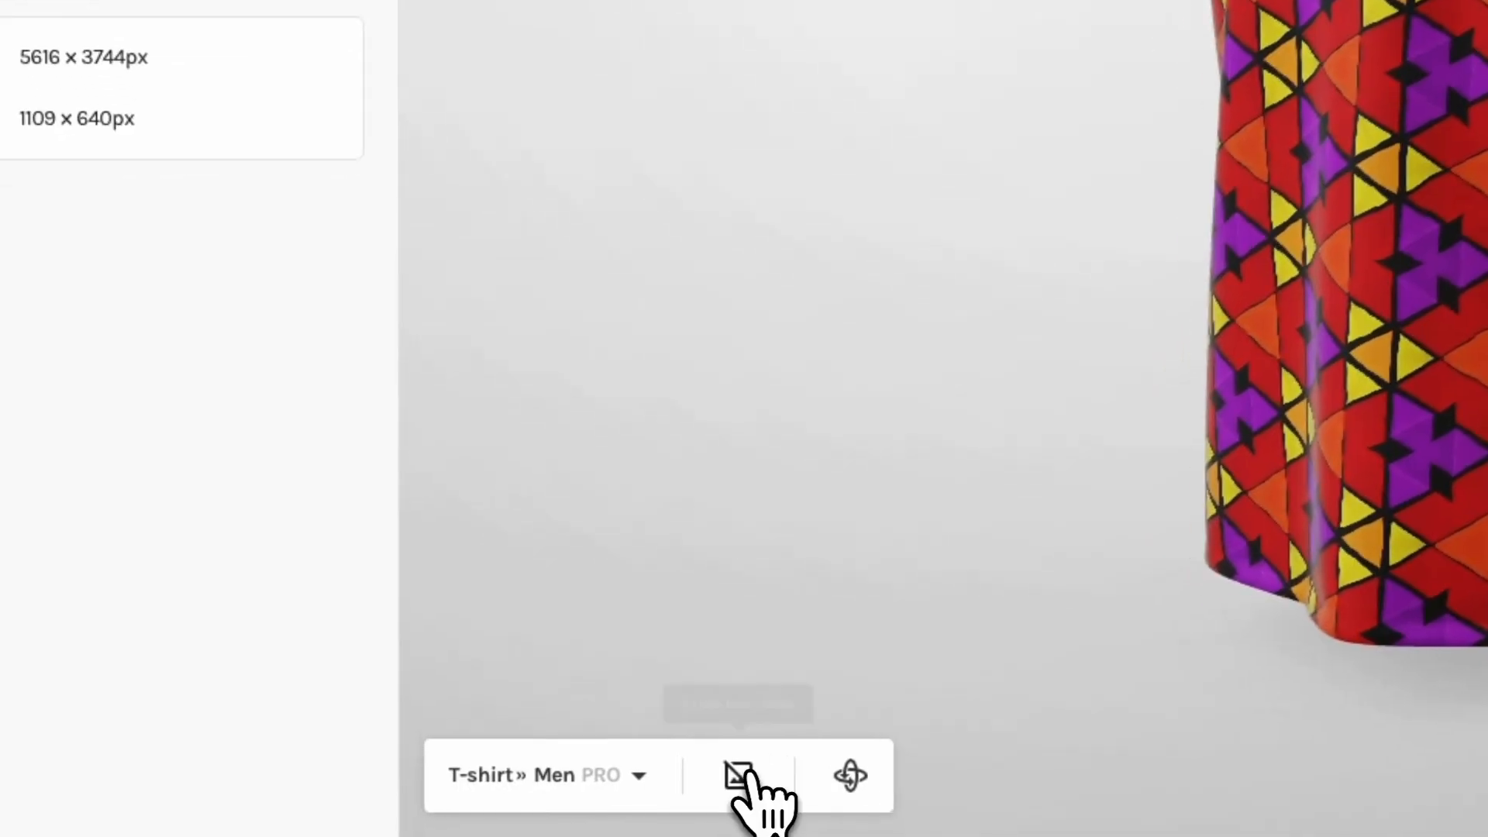
# Toggle the backdrop behind the 3D product preview of the flower mandala.
pyautogui.click(741, 775)
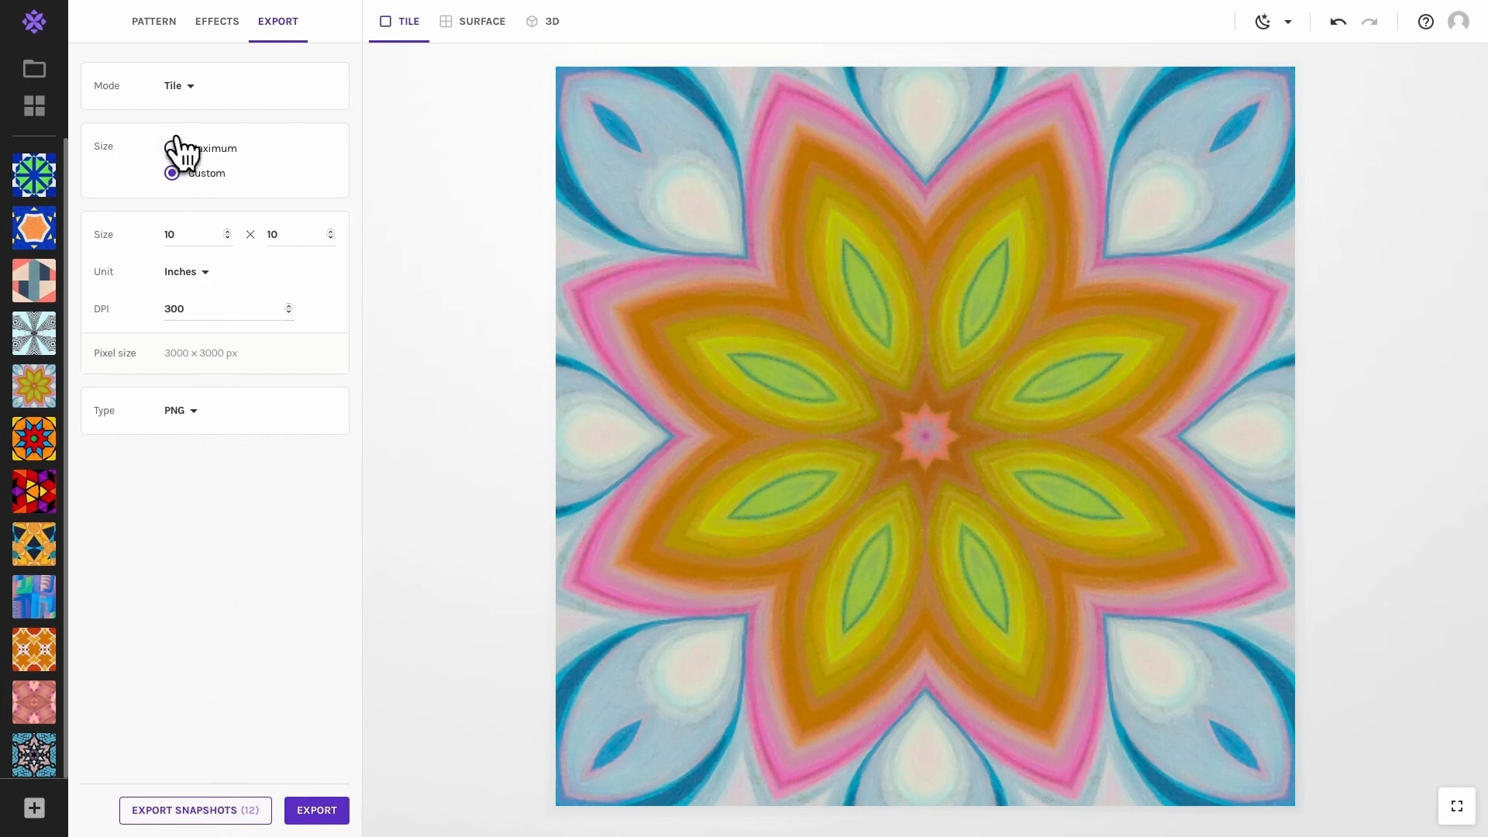
# Switch to Surface mode fitting the preview area and start exporting all 12 snapshots.
pyautogui.click(173, 150)
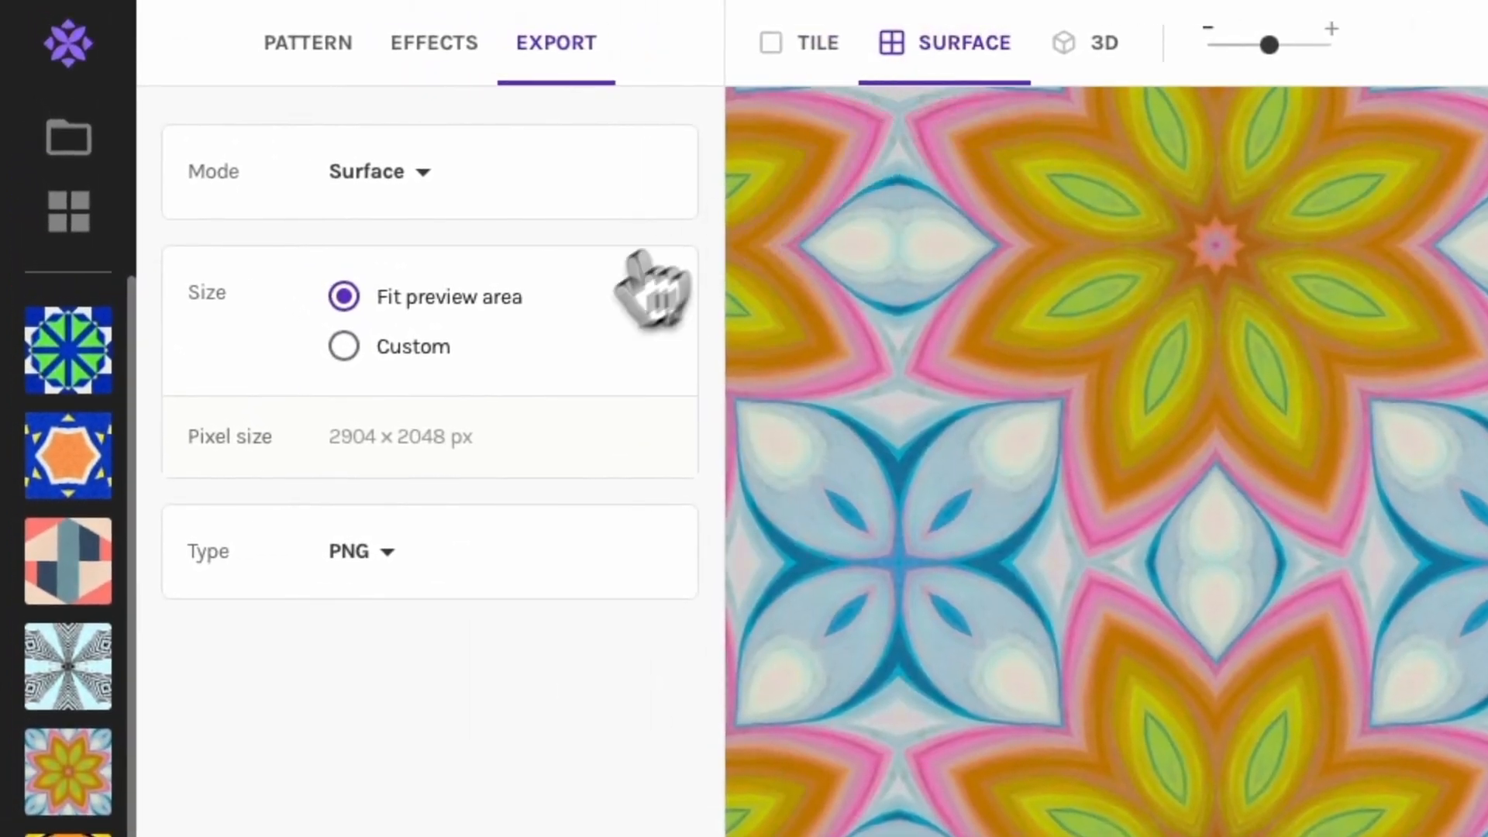
pyautogui.click(344, 347)
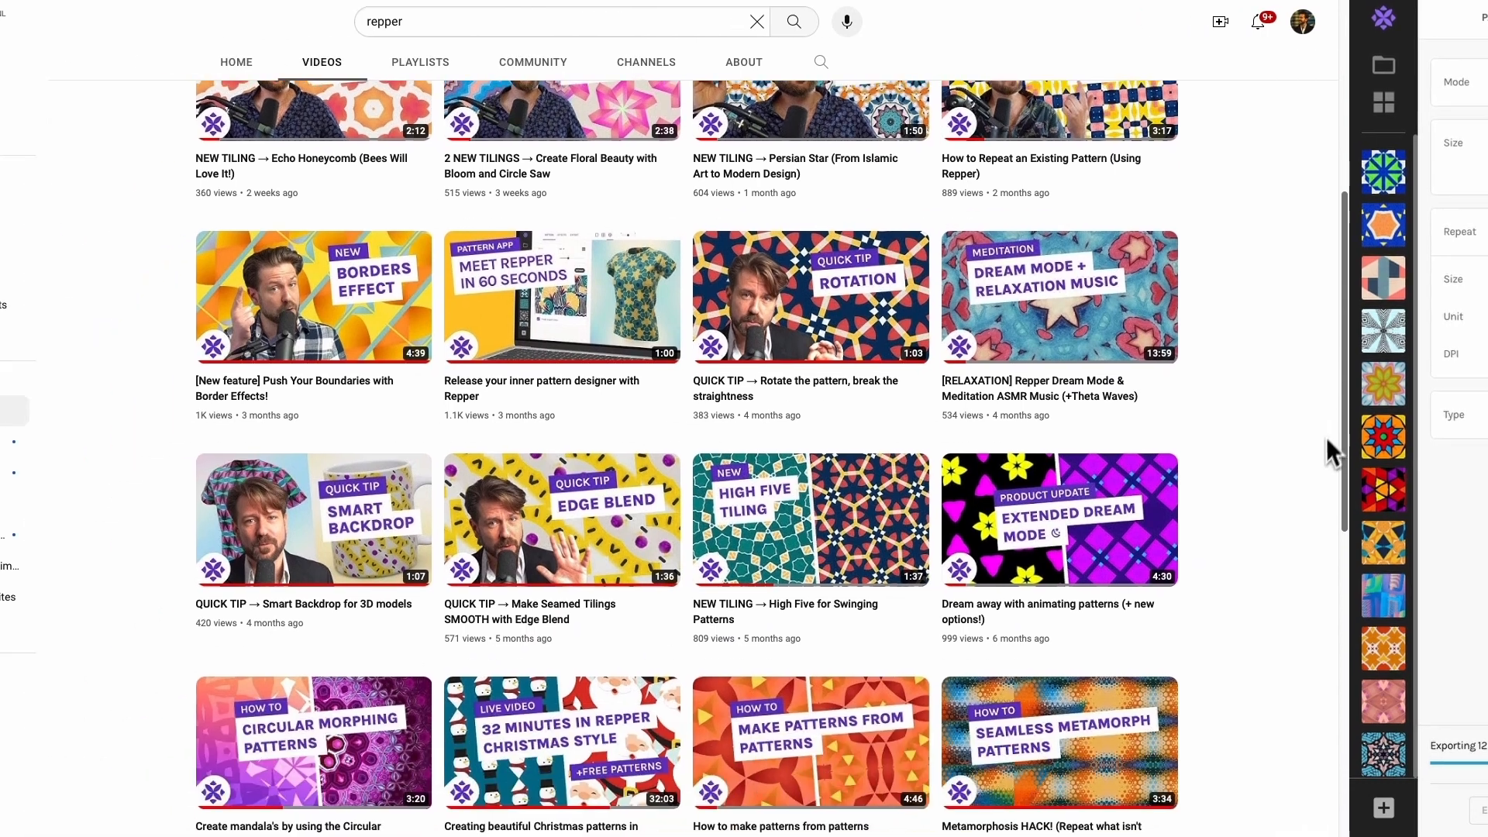
# Play Repper's "How to manage your pattern collections" video from the channel's Videos list.
pyautogui.scroll(-3)
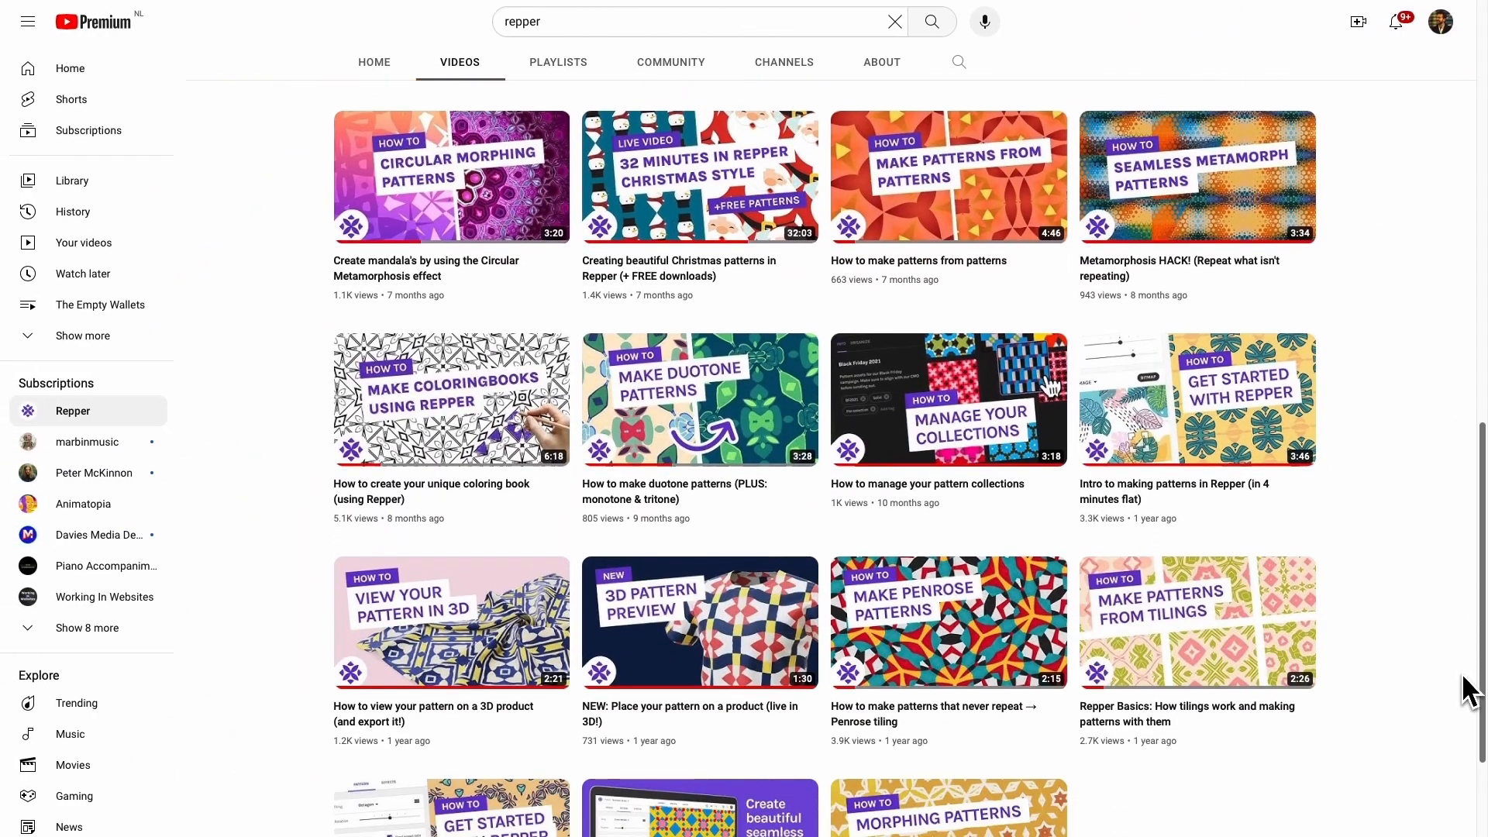
pyautogui.click(949, 400)
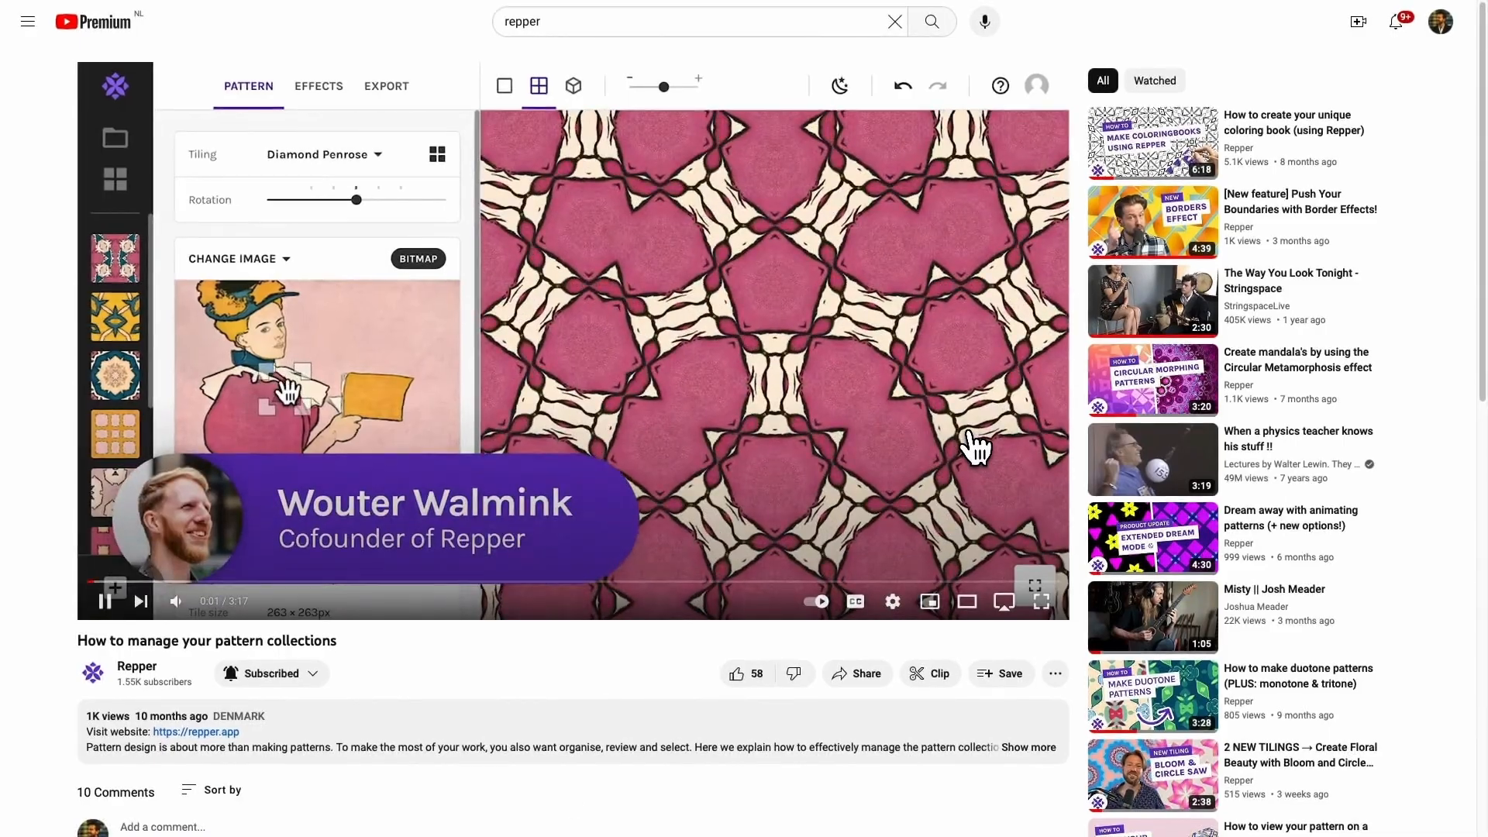